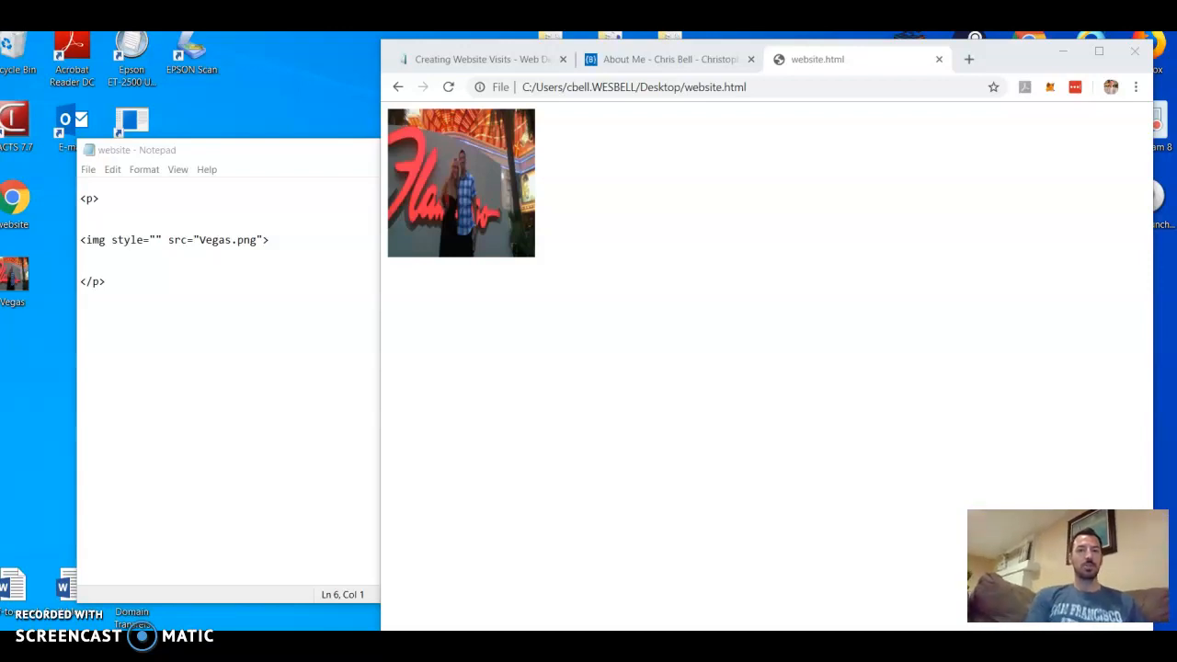
{"action": "mouse_move", "coordinate": [207, 361]}
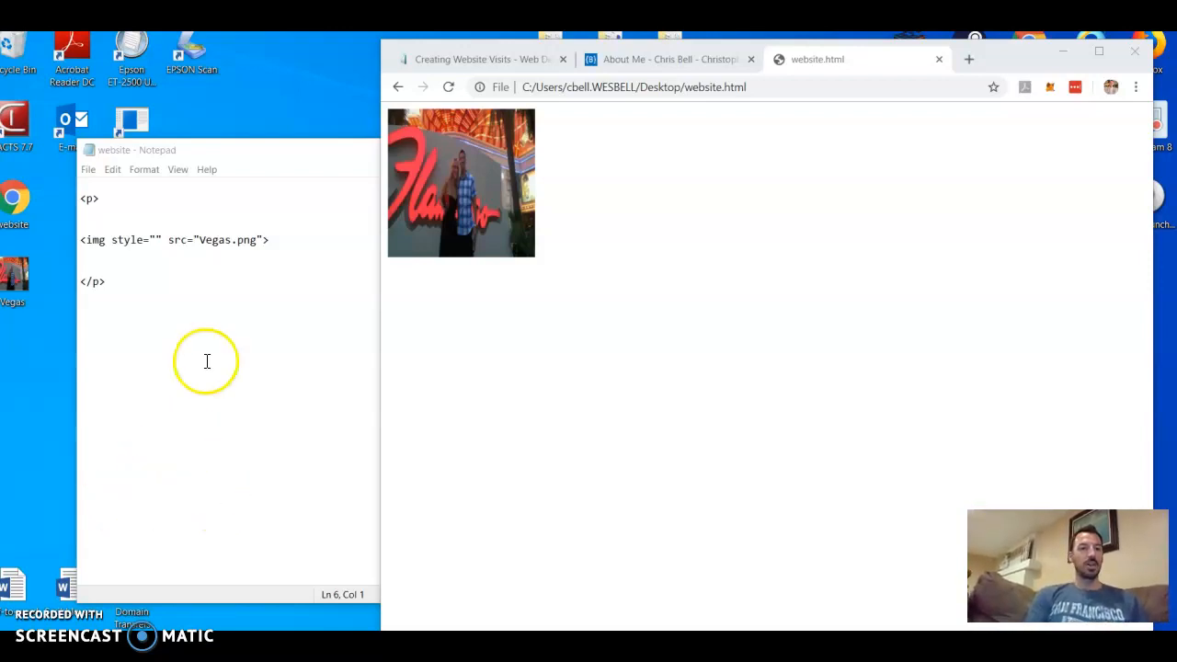
{"action": "mouse_move", "coordinate": [524, 262]}
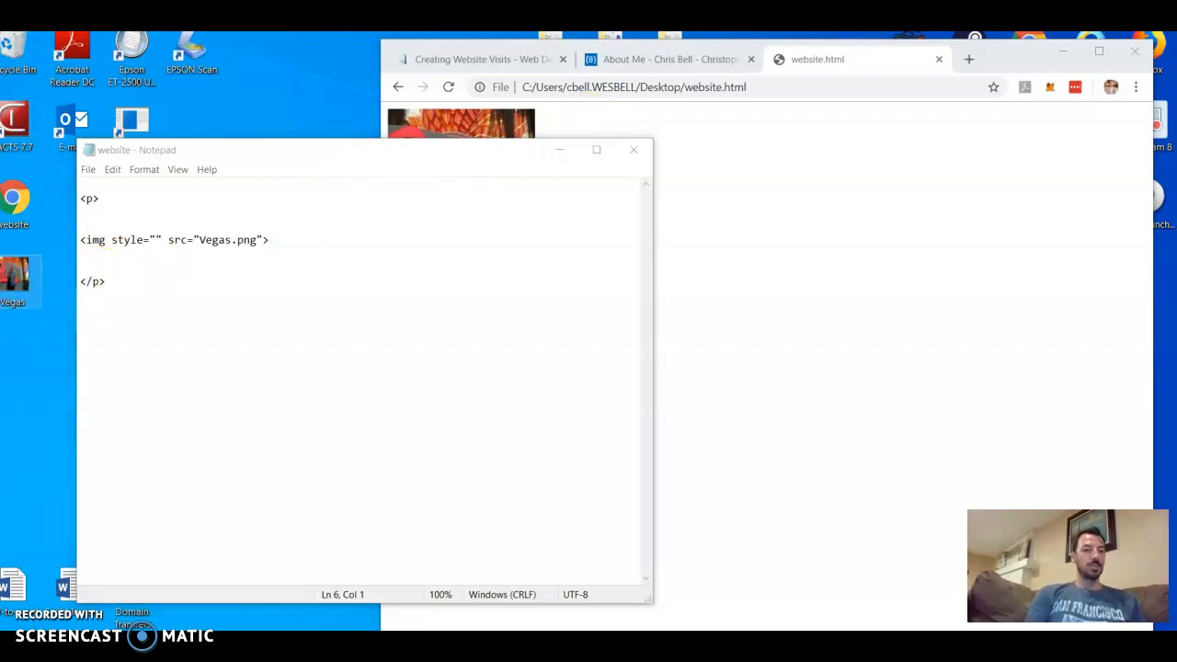
{"action": "mouse_move", "coordinate": [41, 331]}
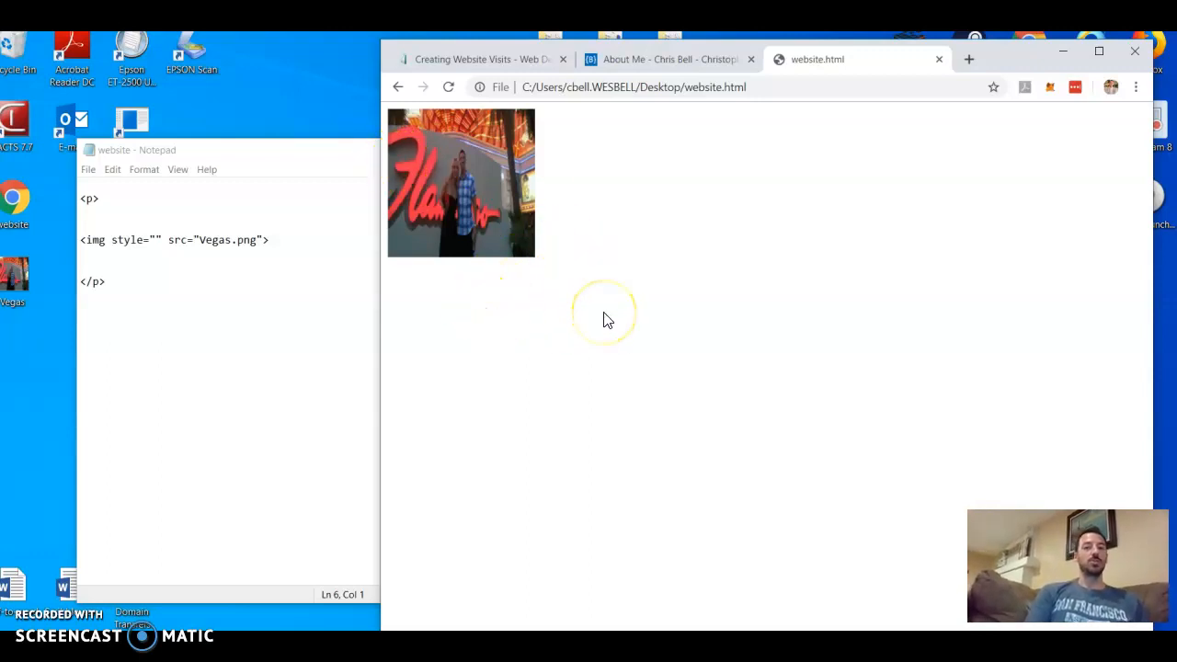
{"action": "mouse_move", "coordinate": [605, 319]}
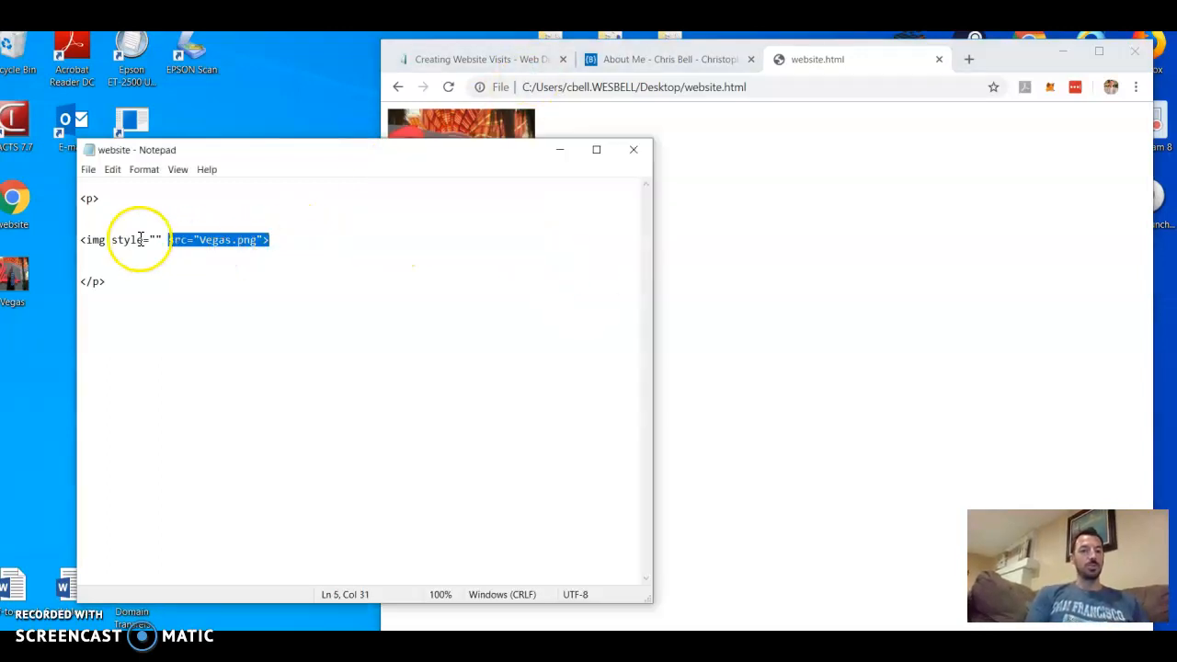
- Type border-radius:15px; into the Vegas image's empty style attribute
{"action": "left_click", "coordinate": [156, 240]}
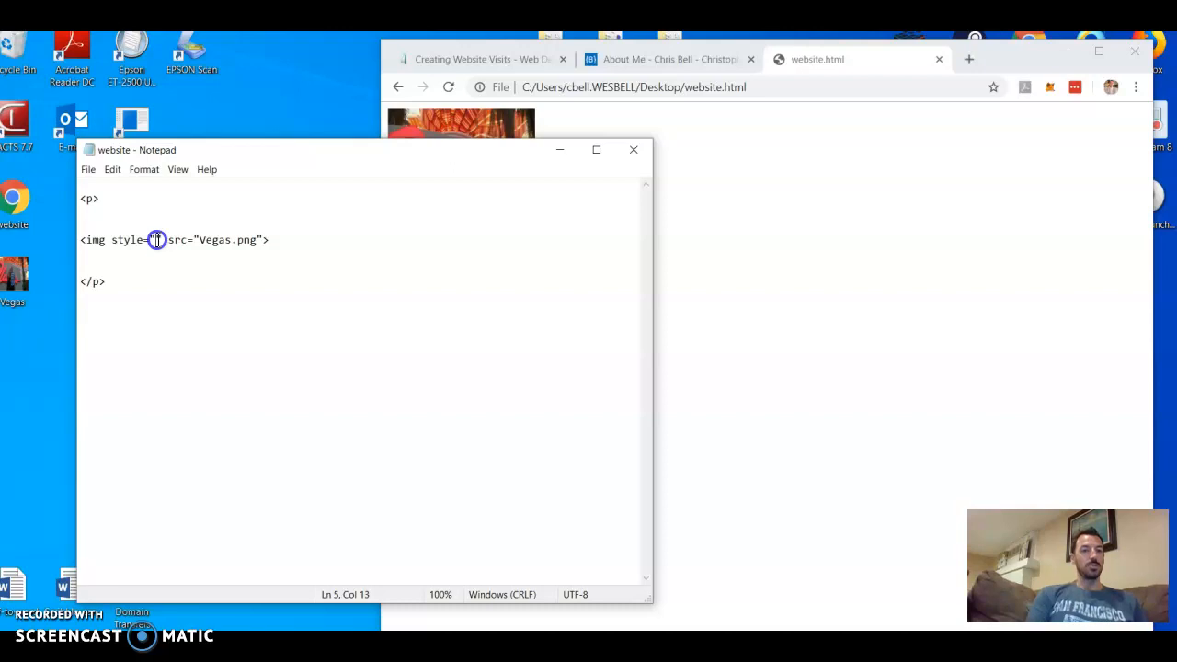
{"action": "type", "text": "bord"}
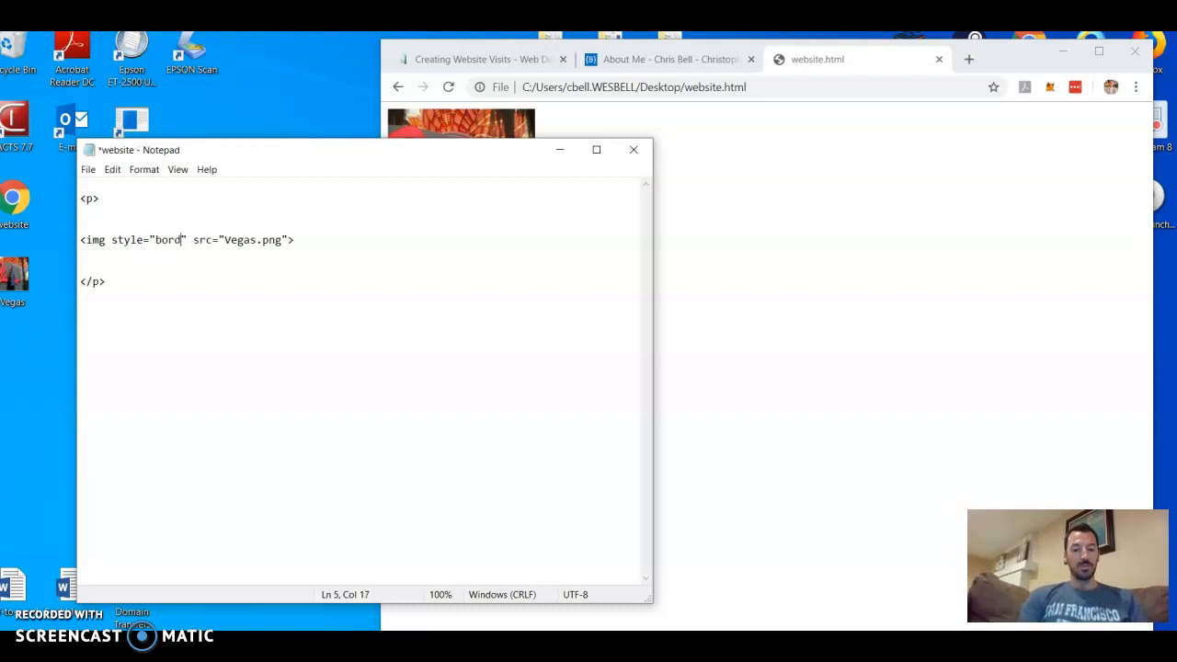
{"action": "type", "text": "er-radi"}
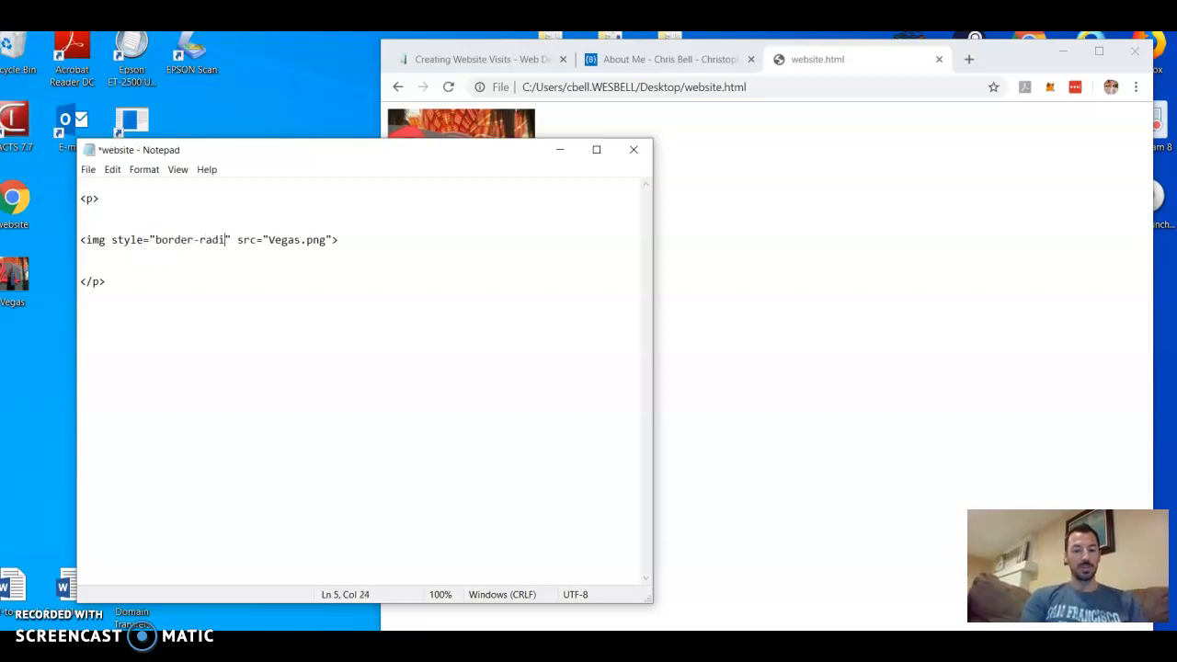
{"action": "type", "text": "us:"}
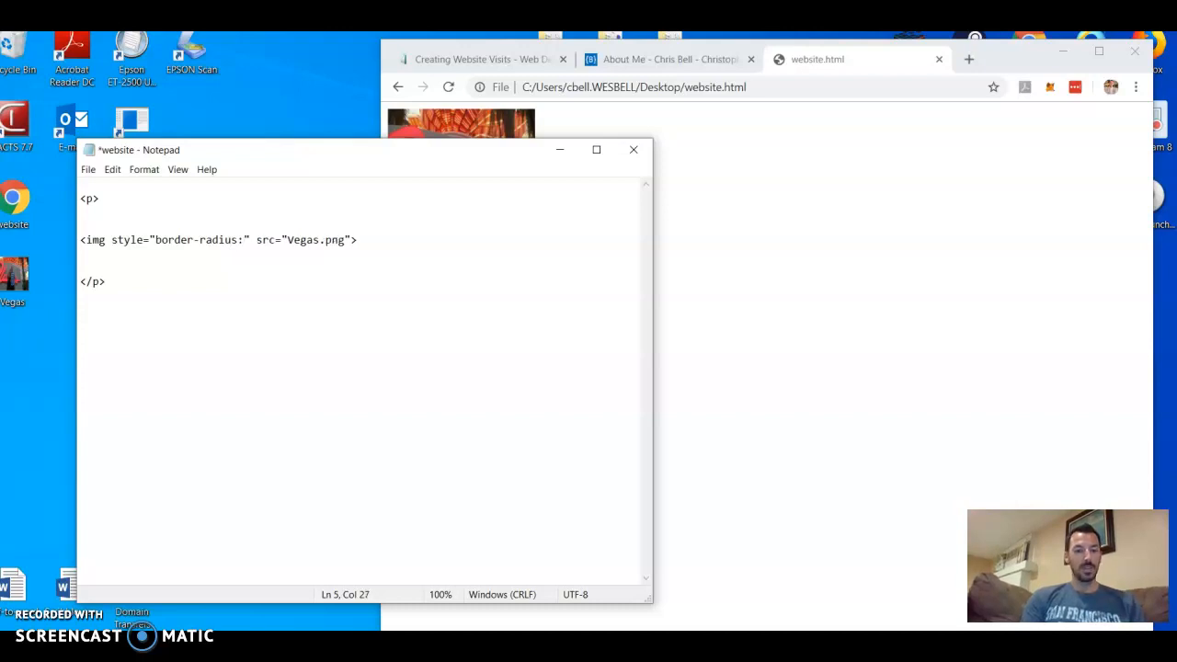
{"action": "type", "text": "1"}
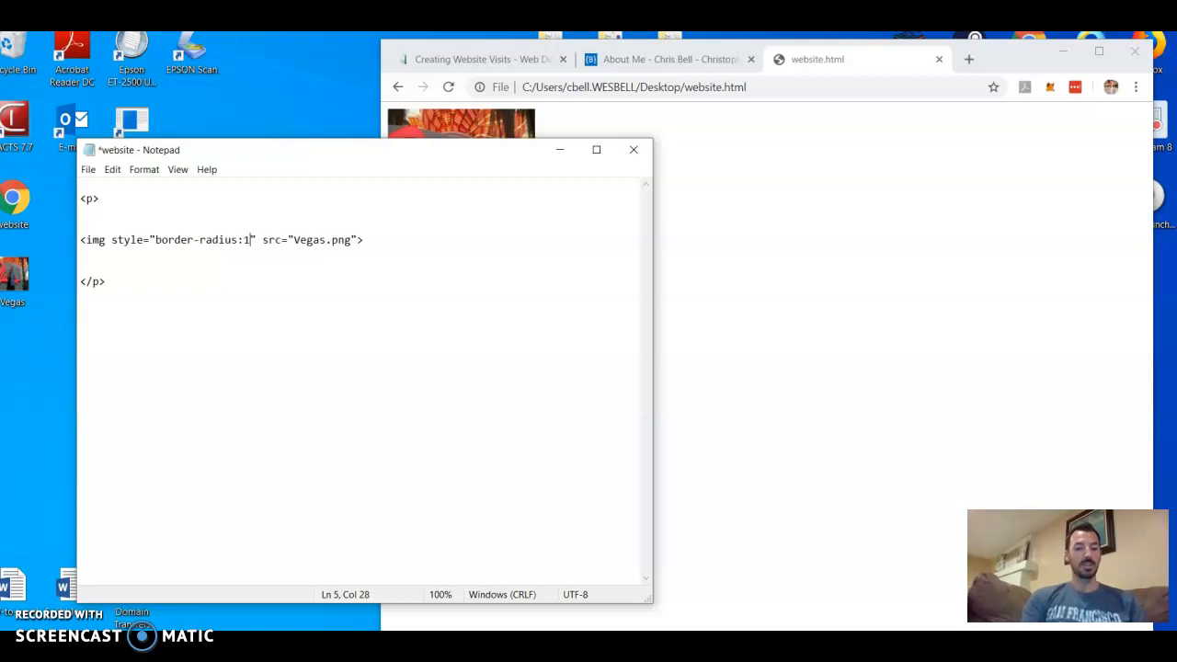
{"action": "type", "text": "5px;"}
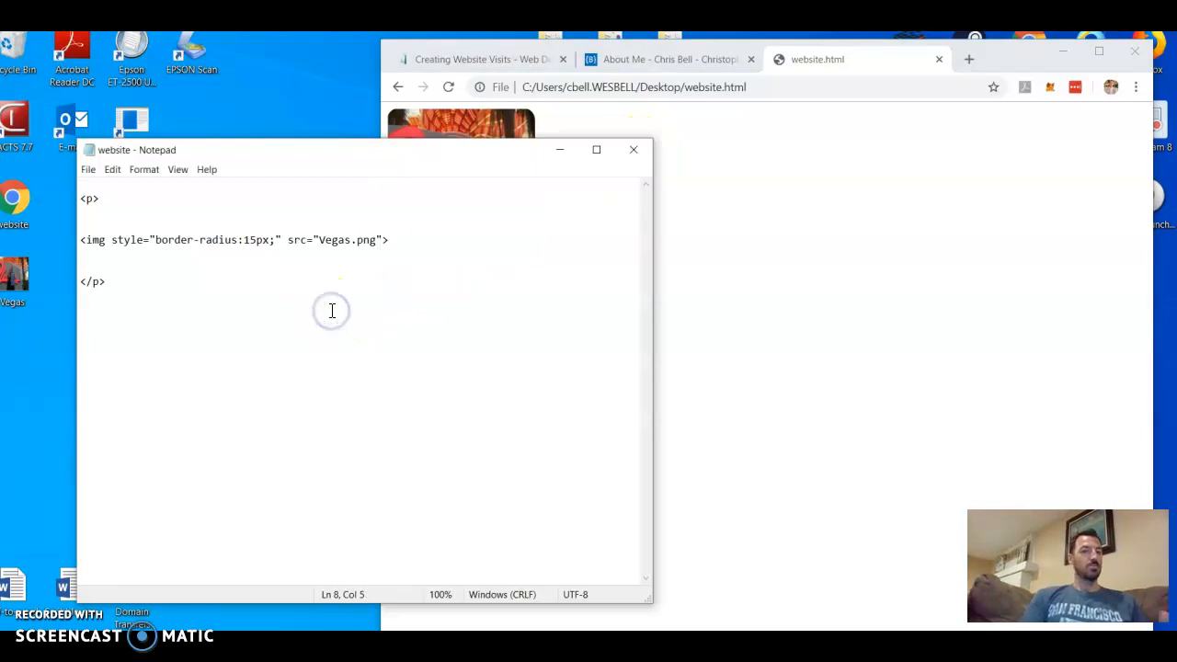
{"action": "mouse_move", "coordinate": [168, 239]}
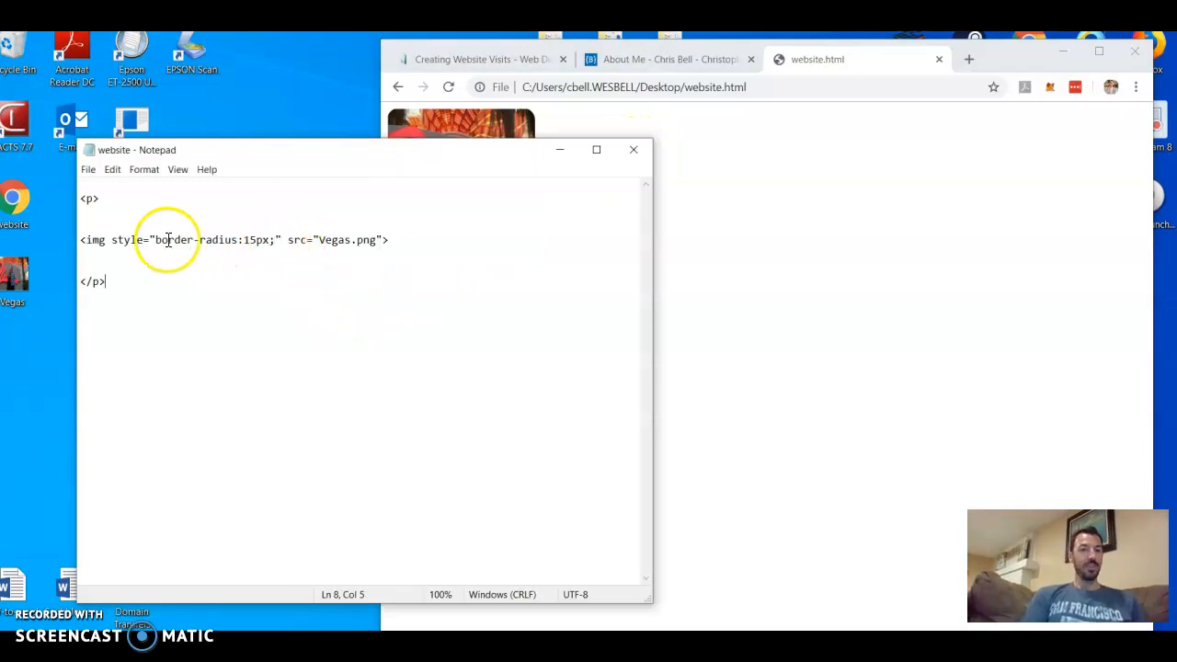
{"action": "double_click", "coordinate": [184, 239]}
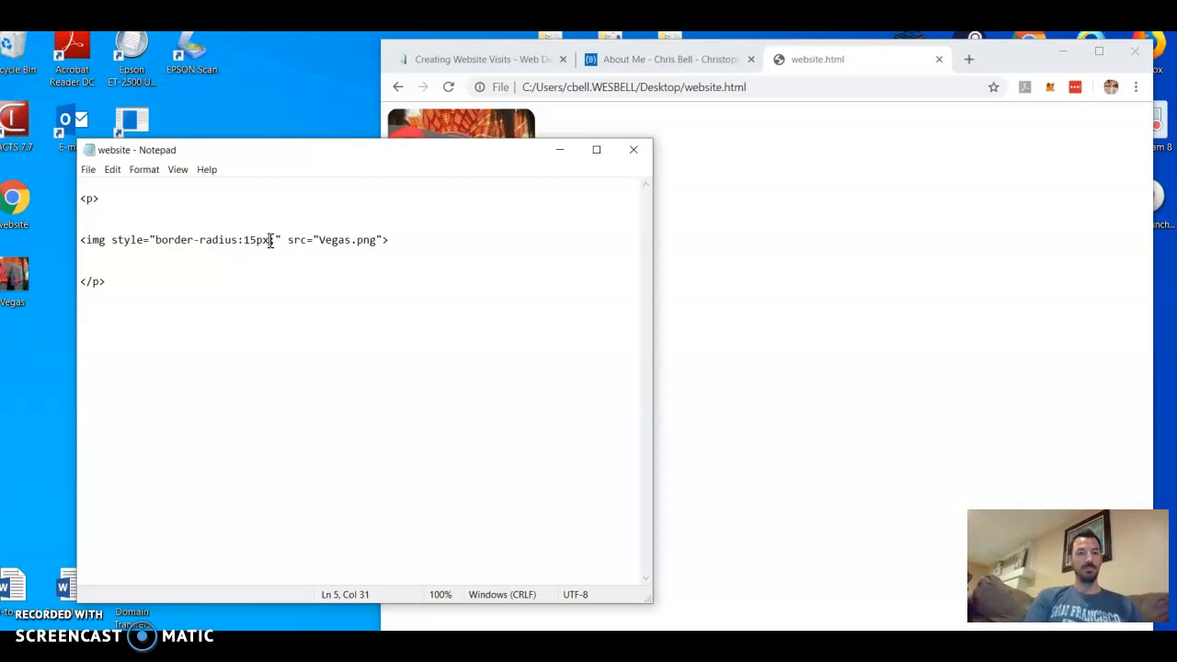
- Change the image's border-radius value to 15px 15px 0px 0px
{"action": "type", "text": ";"}
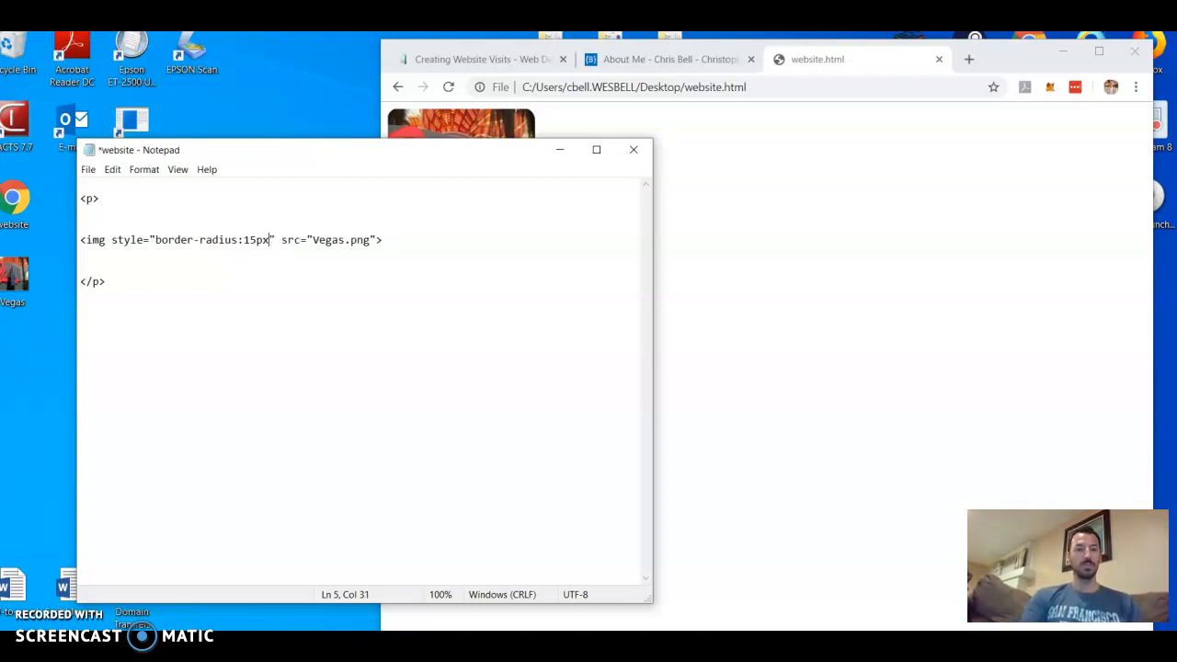
{"action": "type", "text": "15px"}
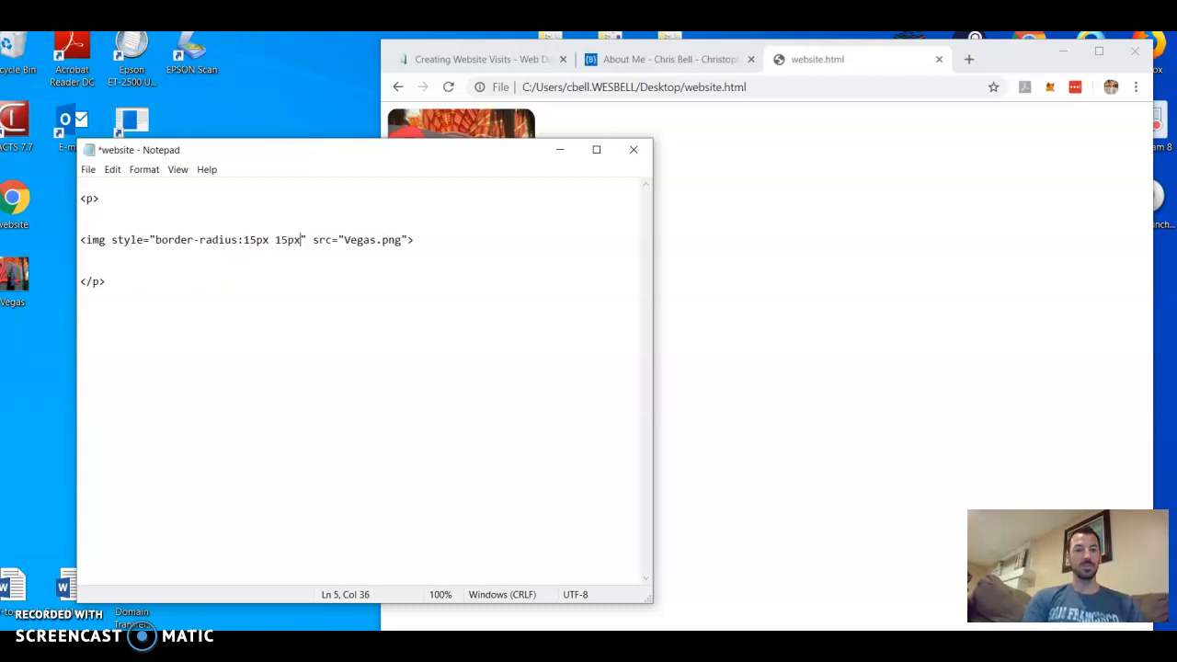
{"action": "type", "text": "0"}
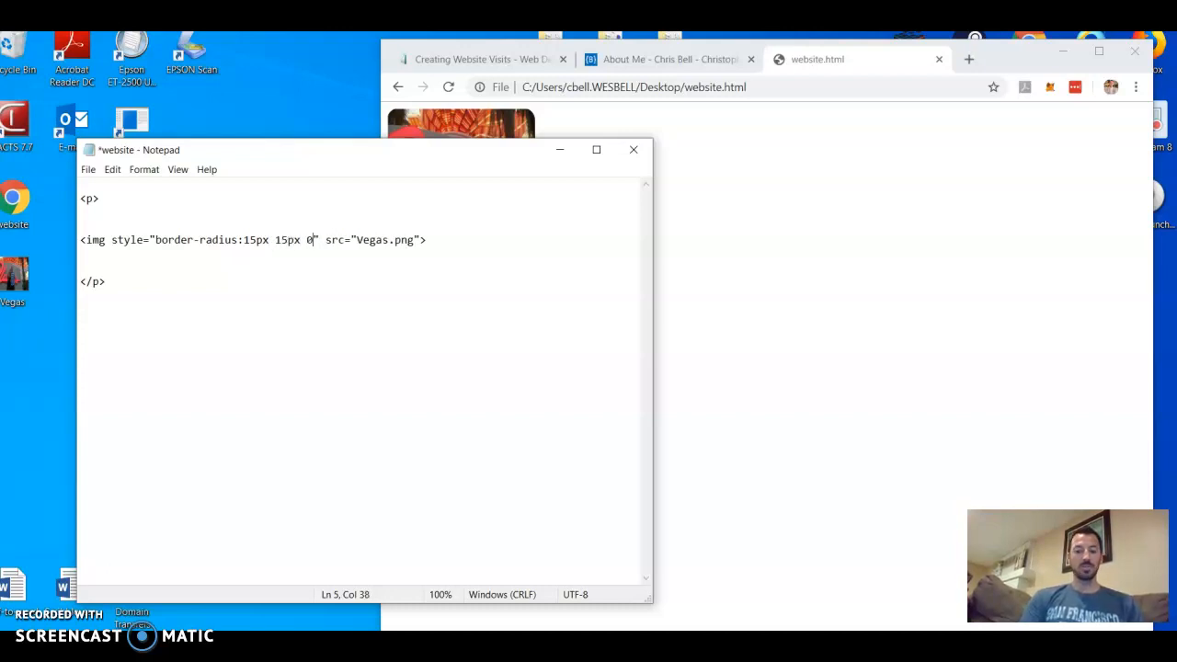
{"action": "type", "text": "px 0"}
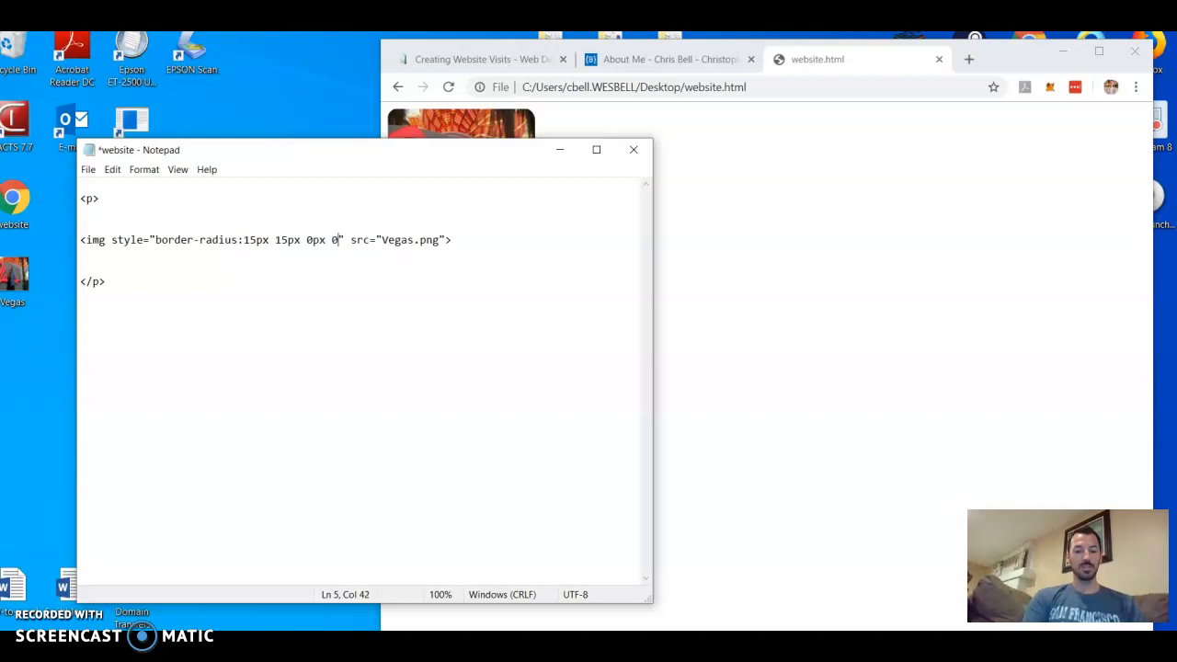
{"action": "type", "text": "px;"}
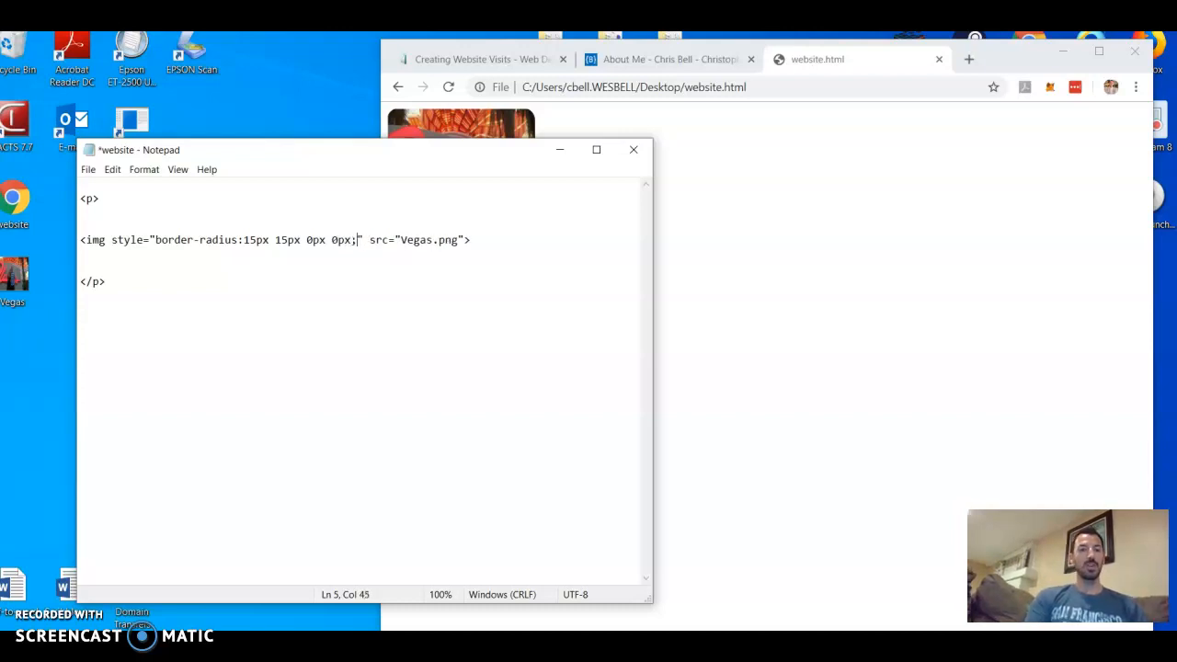
{"action": "mouse_move", "coordinate": [257, 244]}
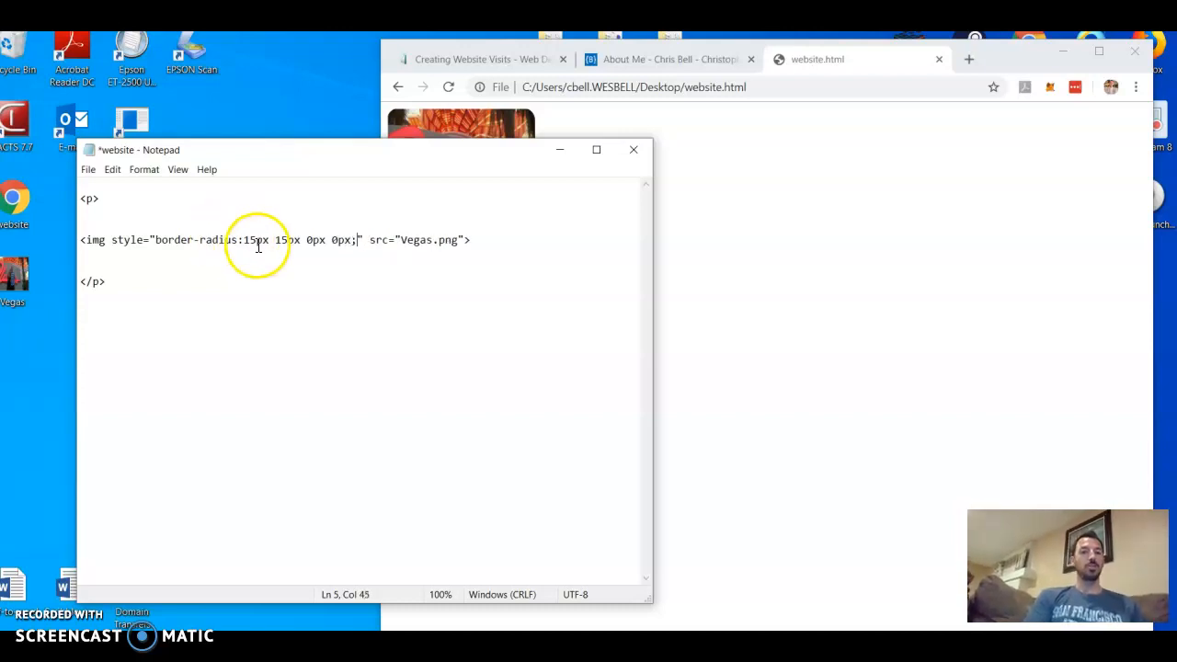
{"action": "mouse_move", "coordinate": [352, 240]}
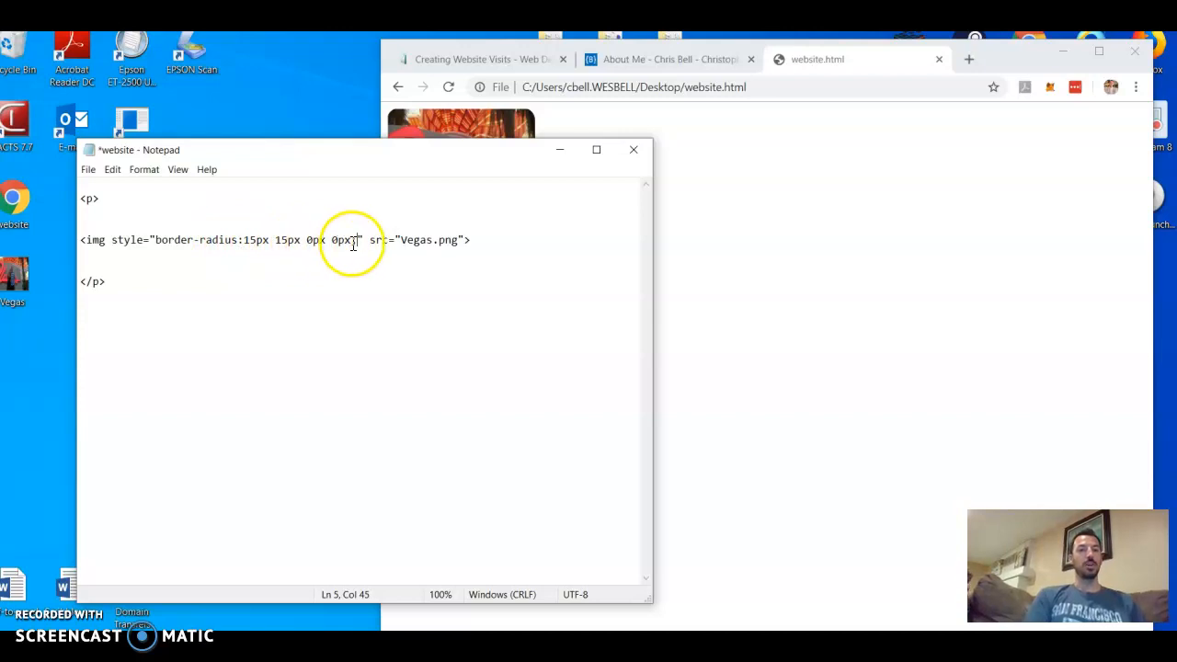
{"action": "type", "text": ";"}
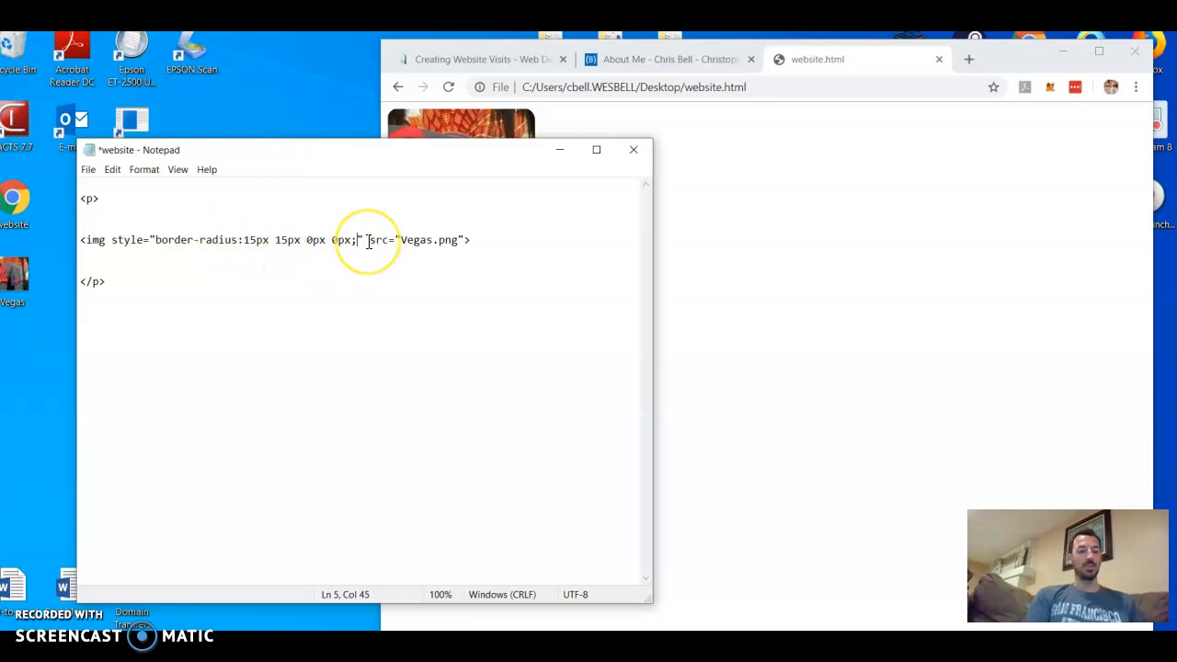
{"action": "left_click", "coordinate": [448, 86]}
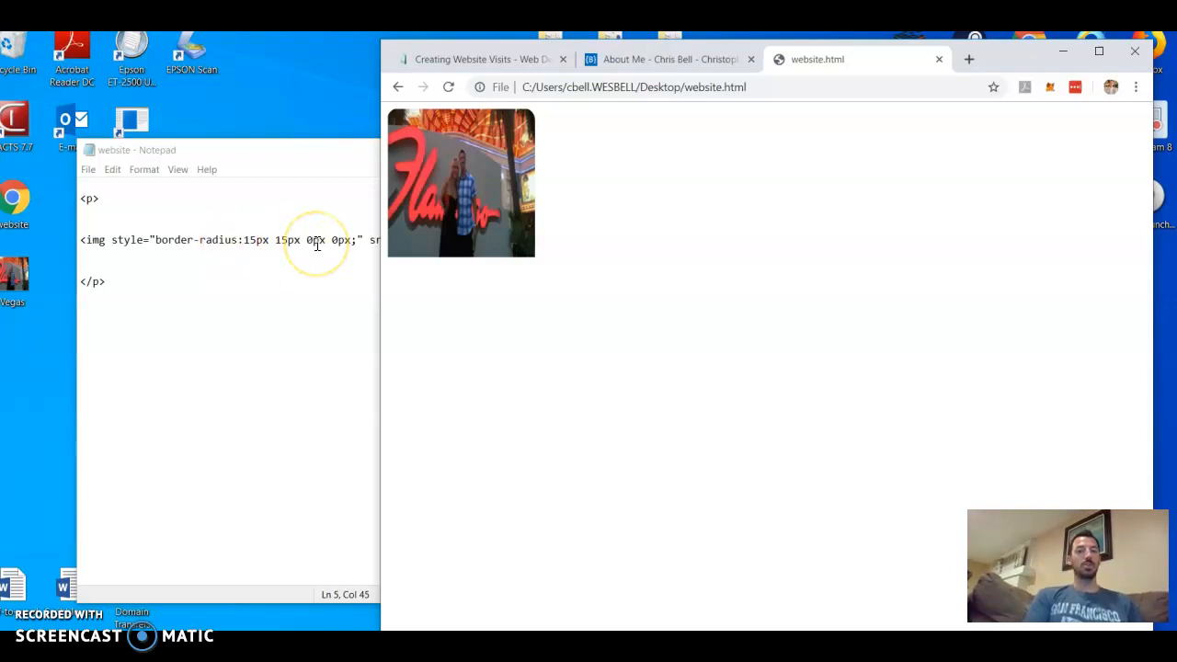
{"action": "mouse_move", "coordinate": [349, 245]}
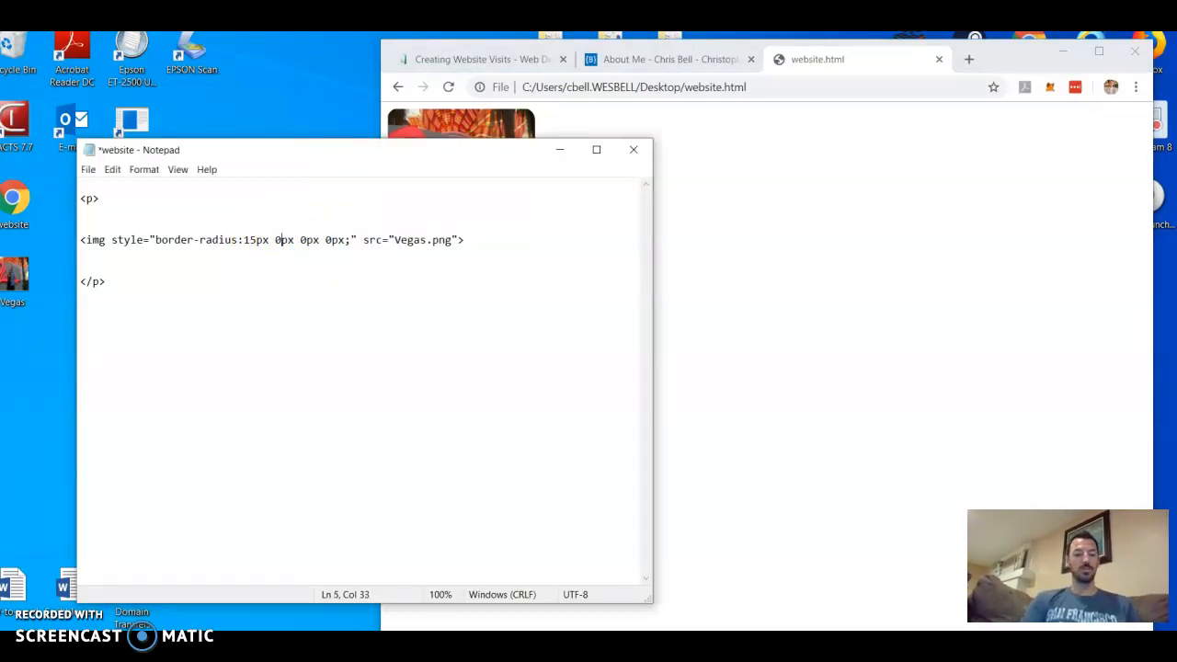
- Bring the Chrome website.html page to the front to preview the rounded image
{"action": "left_click", "coordinate": [449, 87]}
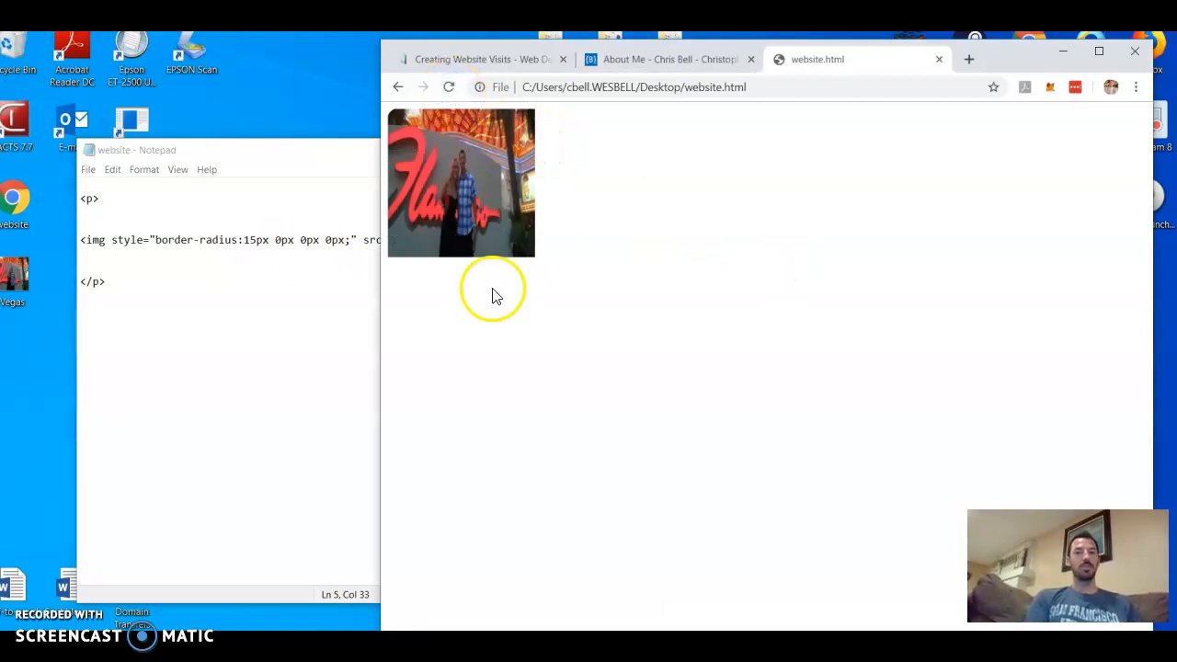
{"action": "mouse_move", "coordinate": [536, 218]}
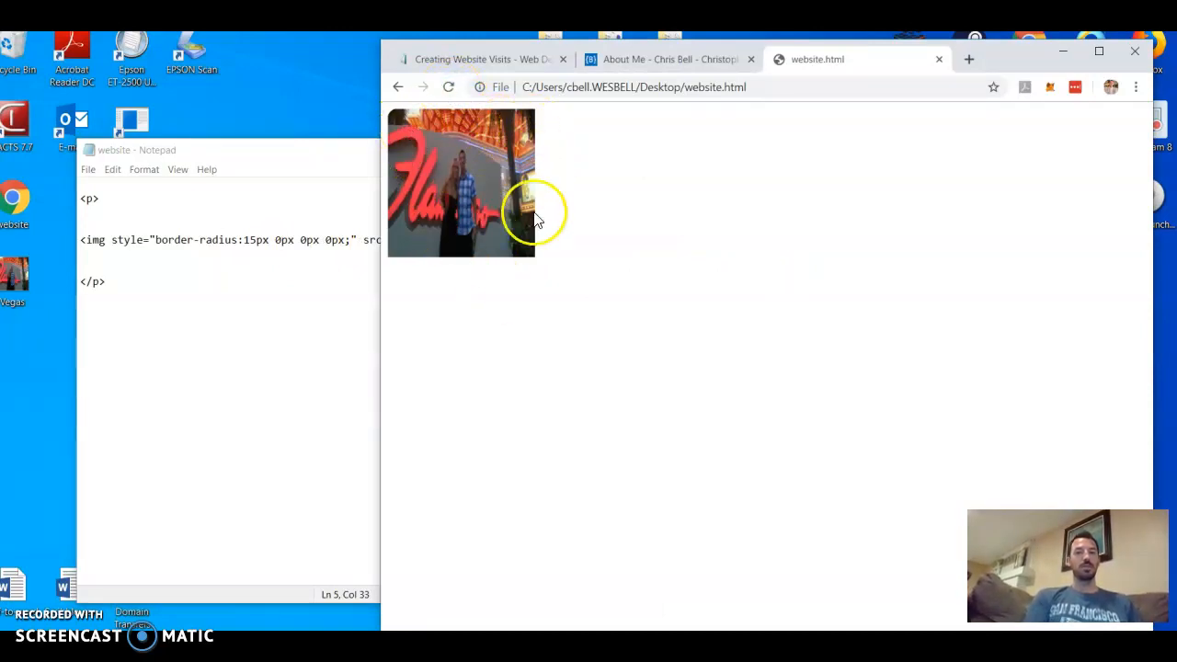
{"action": "mouse_move", "coordinate": [597, 299]}
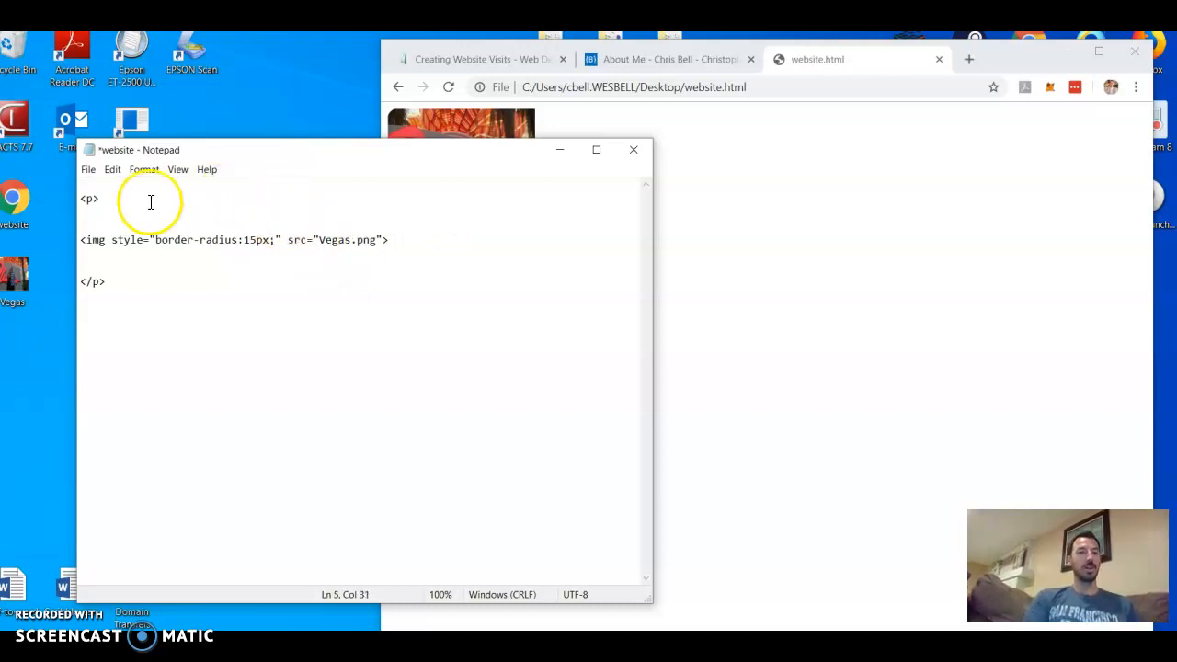
- Add a style attribute to the paragraph with width 100% and height 400px
{"action": "left_click", "coordinate": [94, 198]}
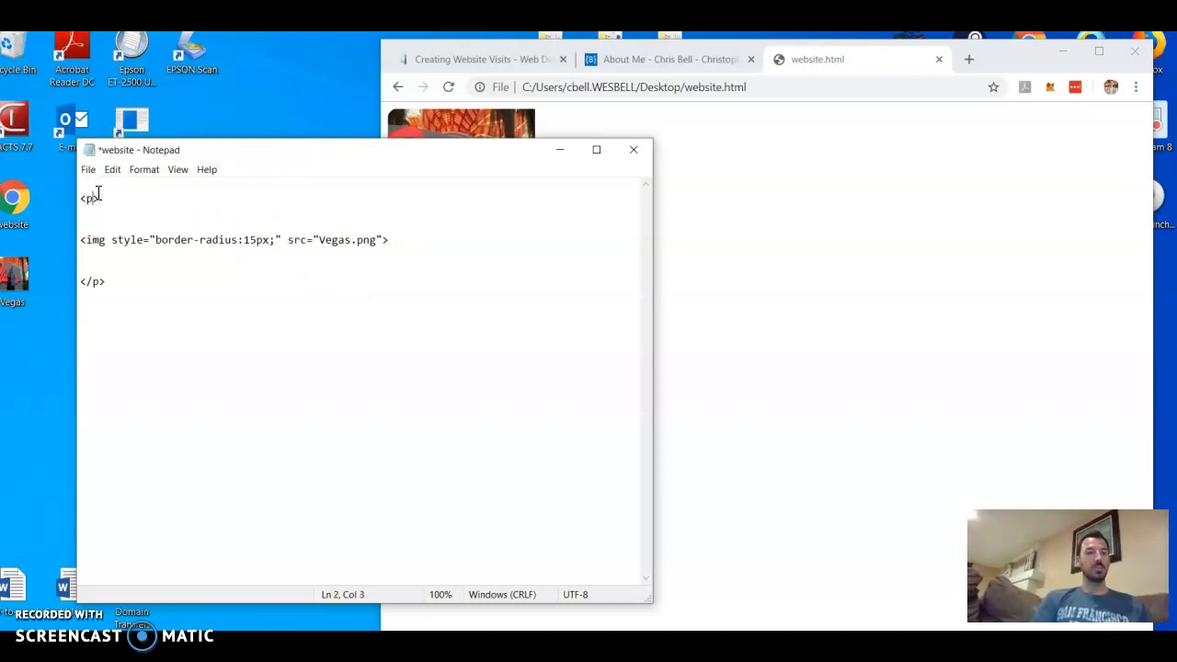
{"action": "type", "text": "style"}
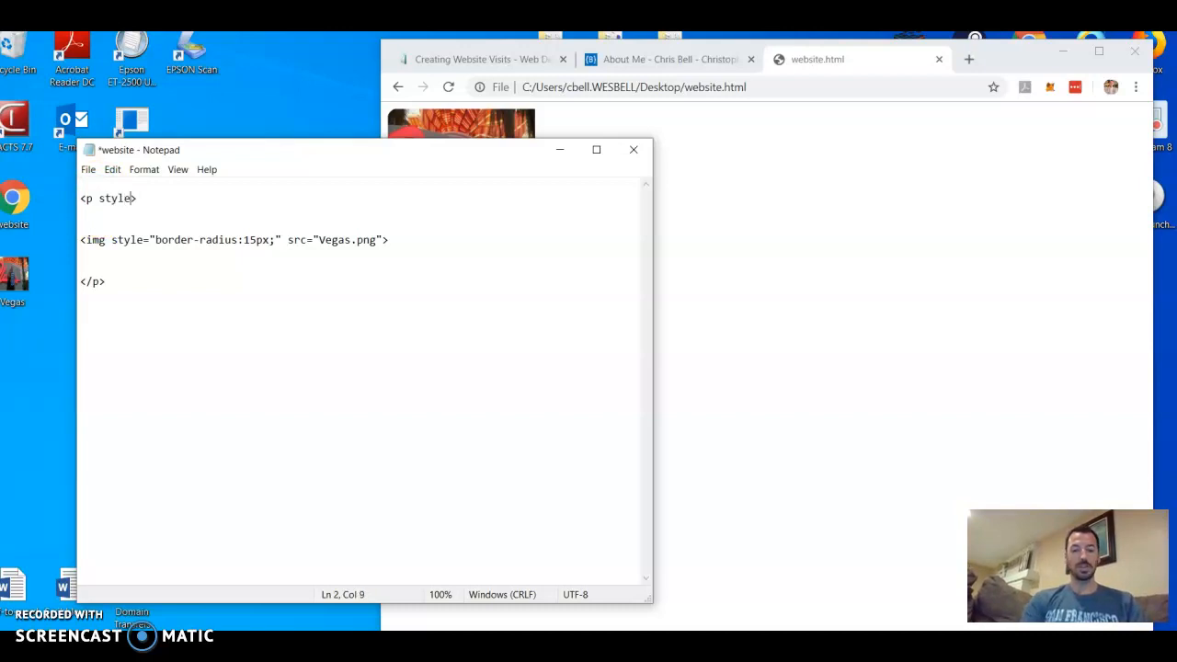
{"action": "type", "text": "=\"\""}
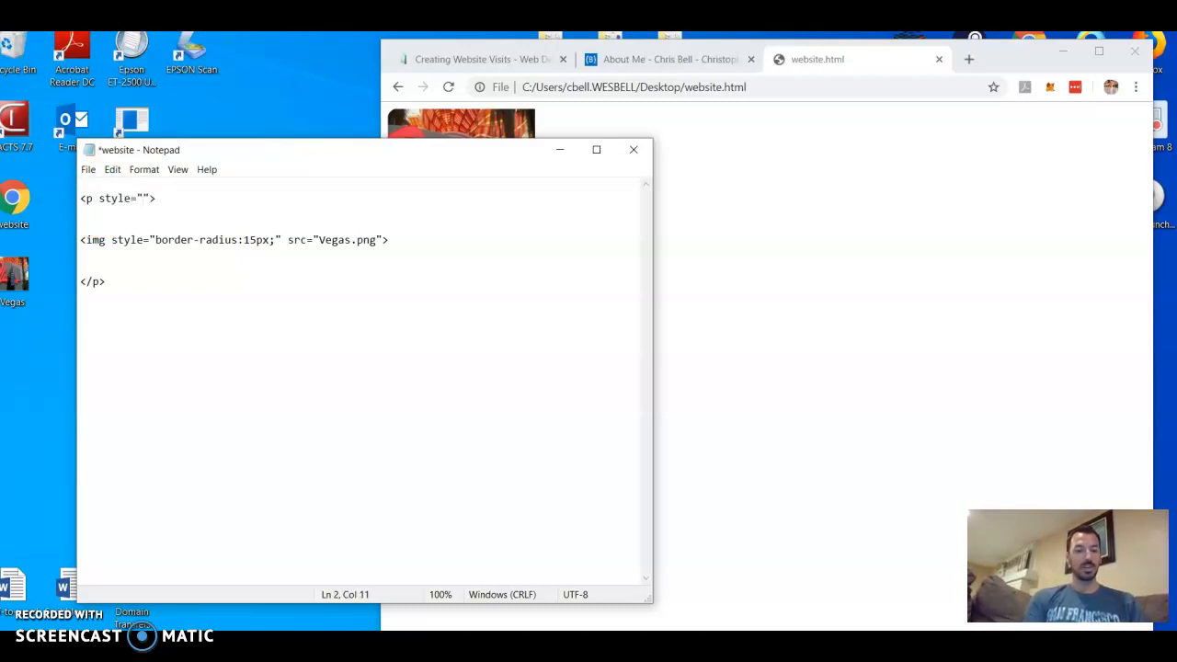
{"action": "type", "text": "width:"}
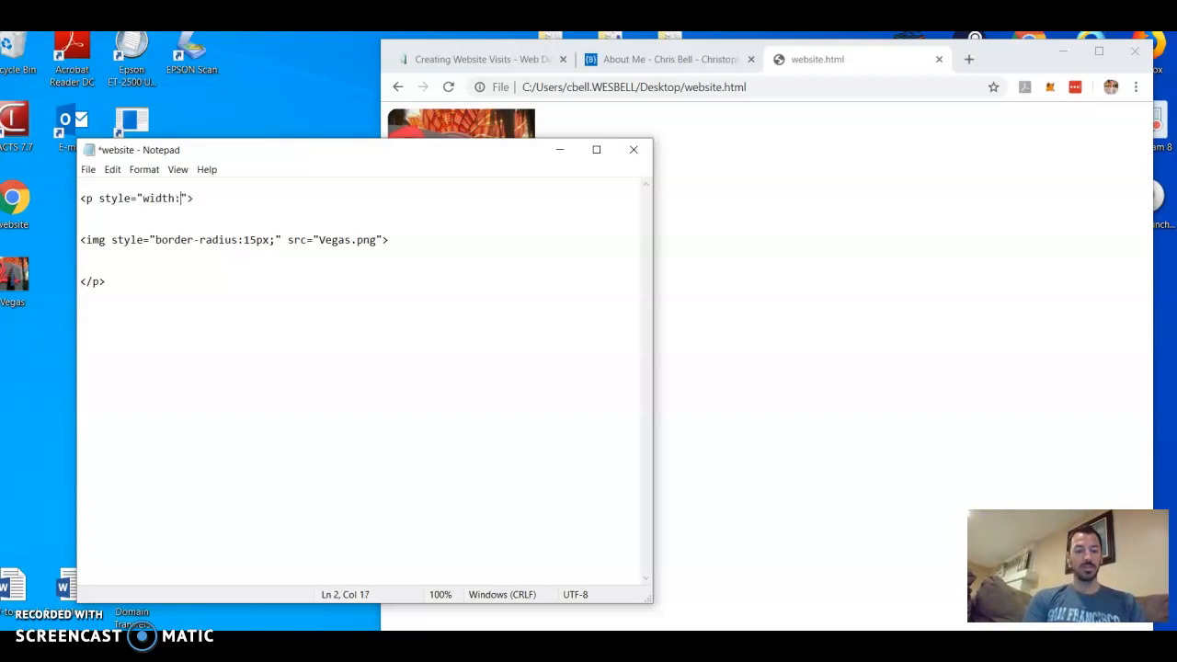
{"action": "type", "text": "1"}
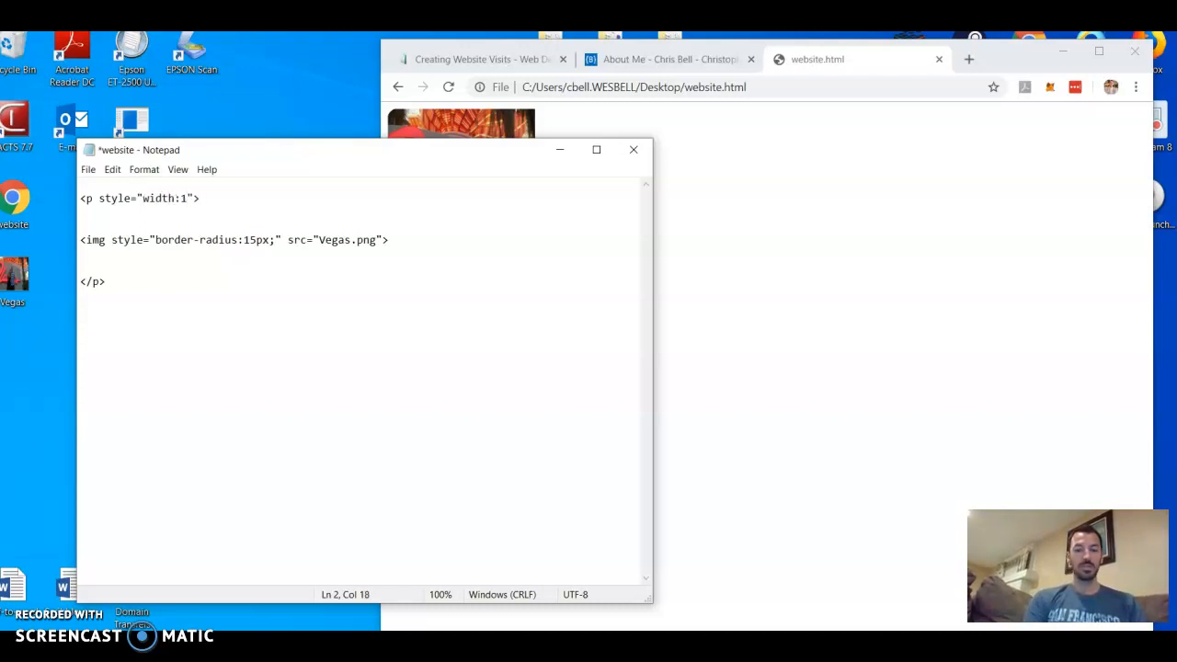
{"action": "type", "text": "00"}
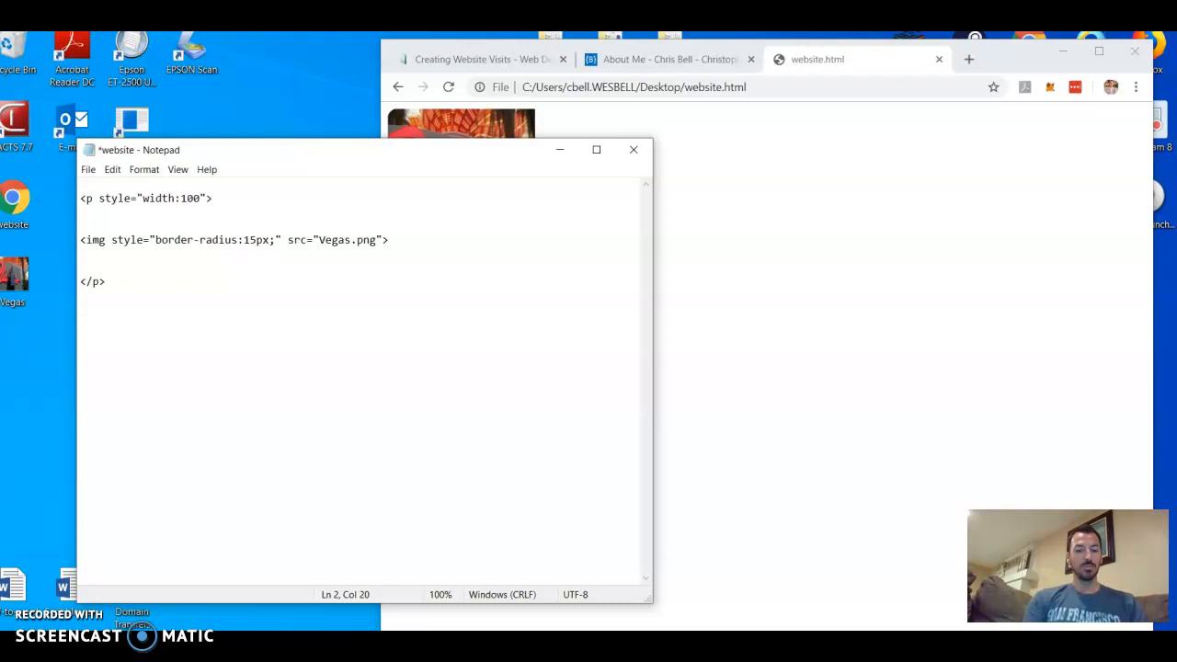
{"action": "type", "text": "%"}
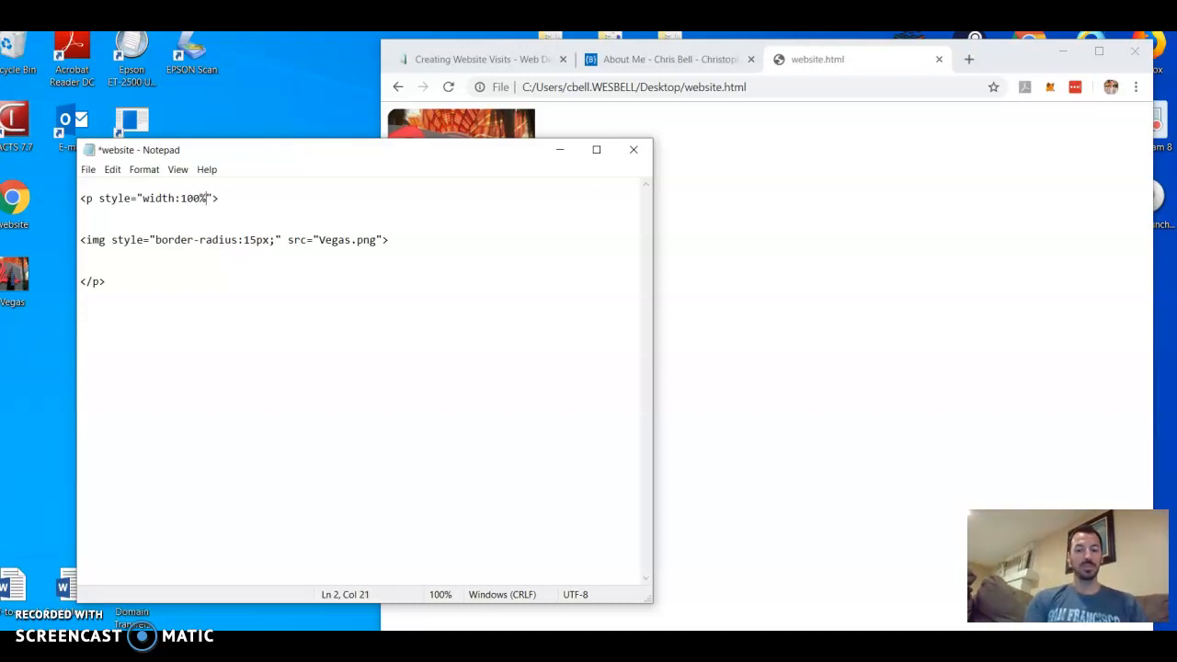
{"action": "type", "text": ";height"}
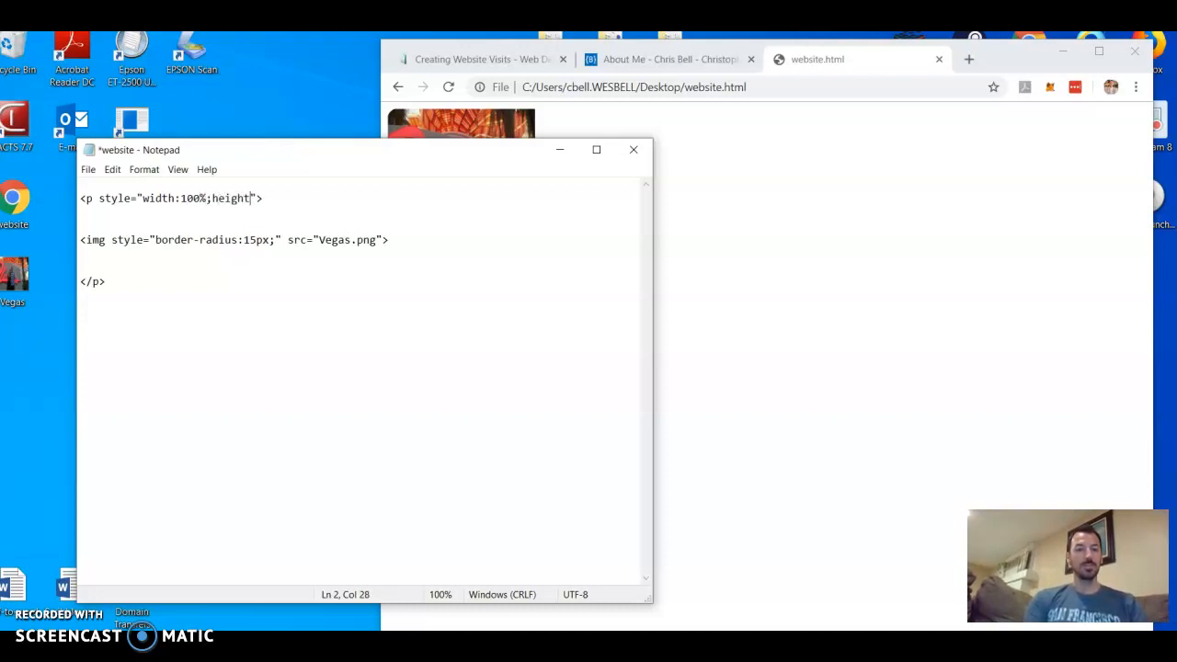
{"action": "type", "text": ":"}
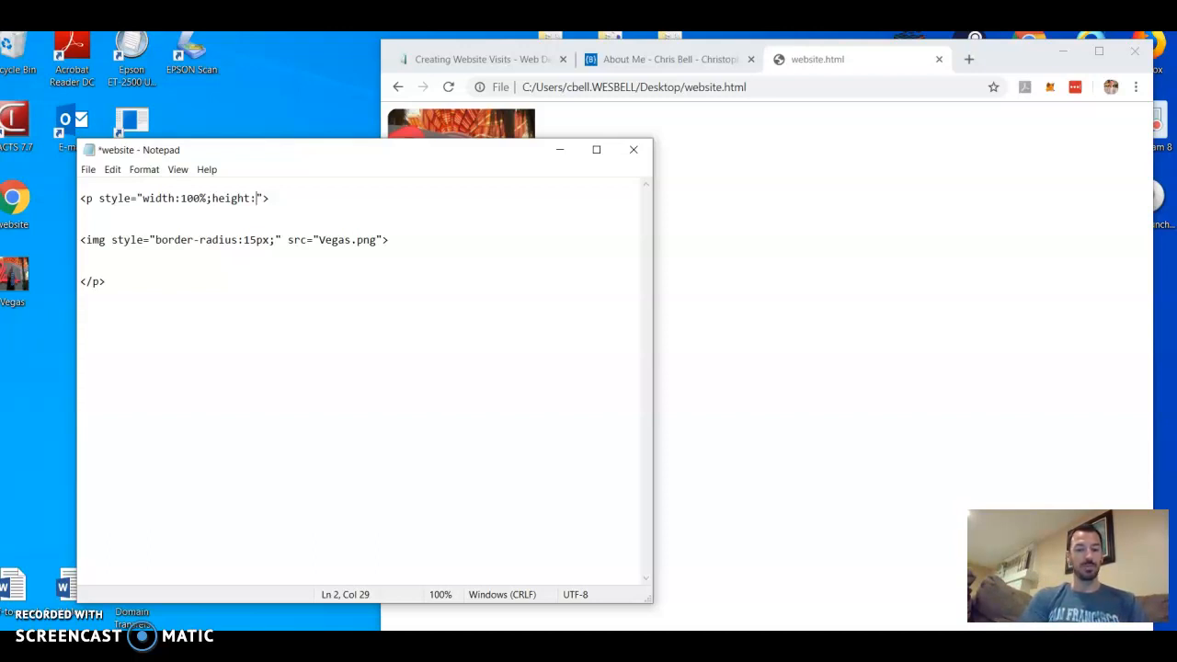
{"action": "type", "text": "400px;"}
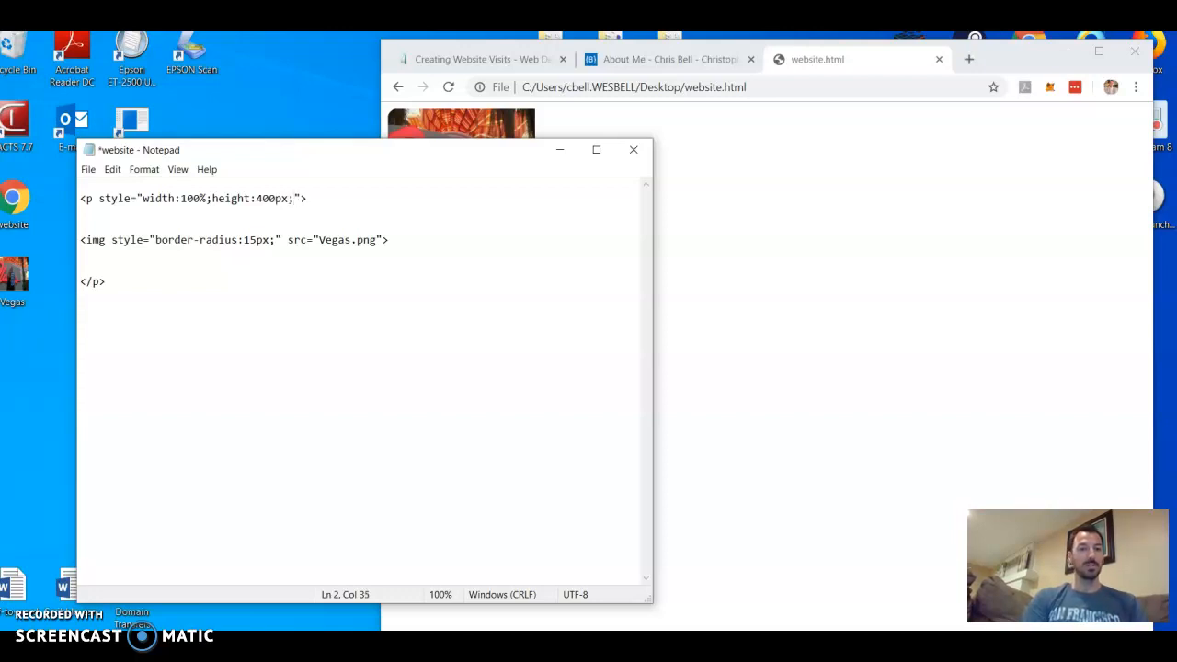
- Give the paragraph an orange background colour
{"action": "type", "text": "b"}
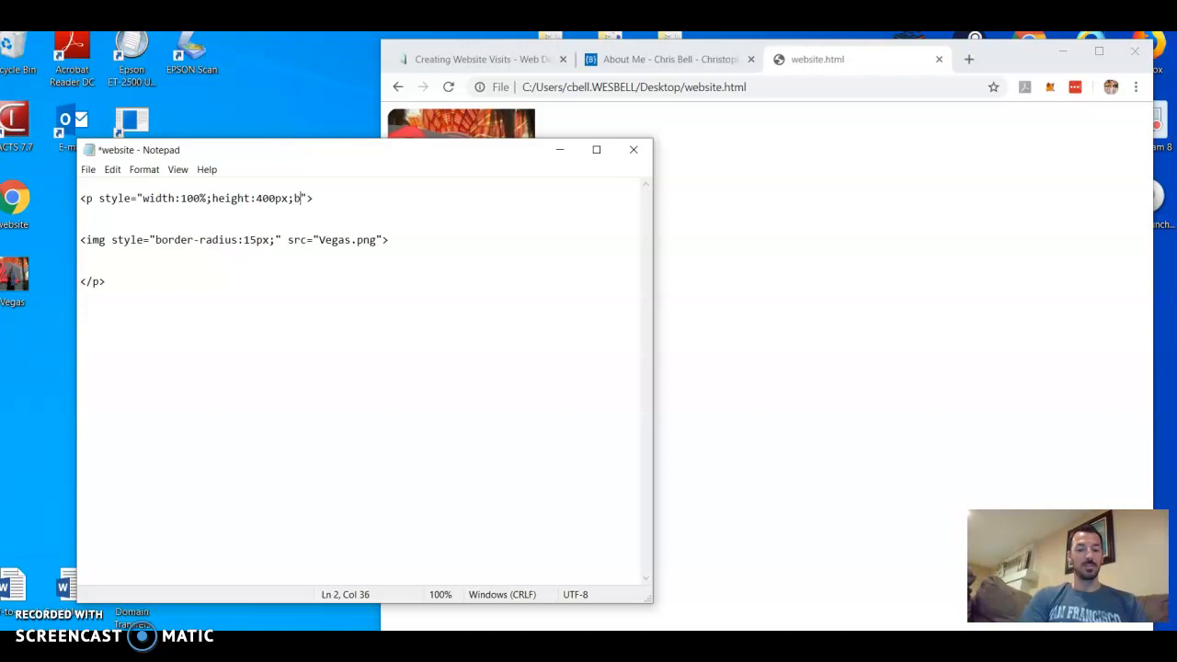
{"action": "type", "text": "ackground"}
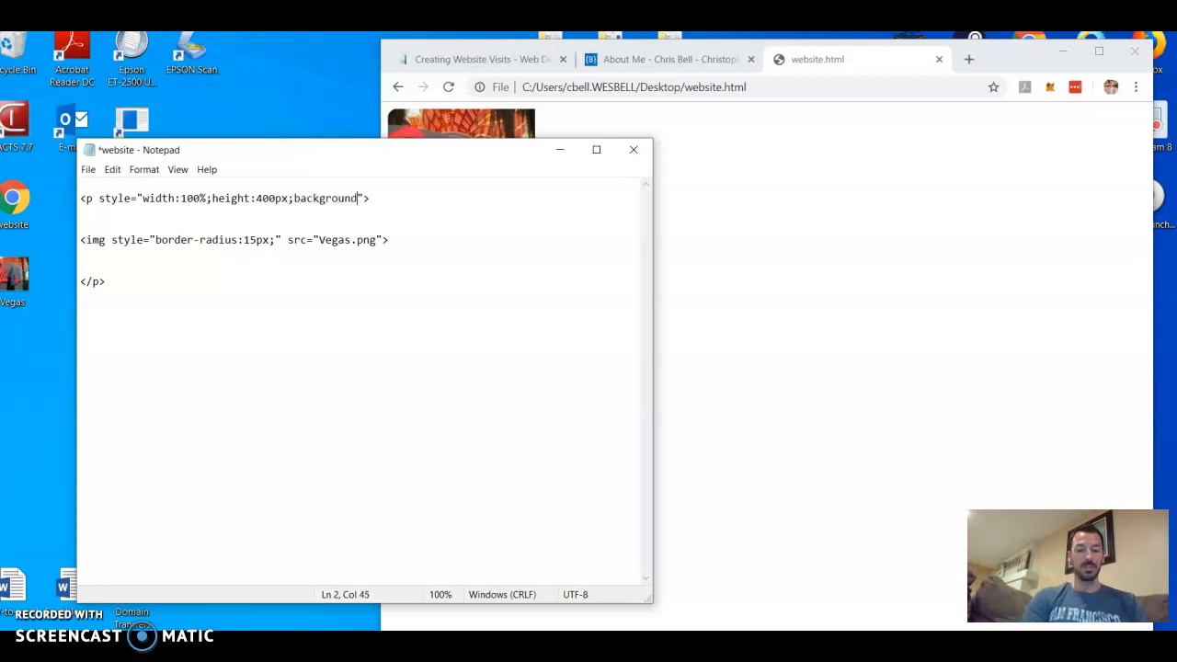
{"action": "type", "text": "-color:"}
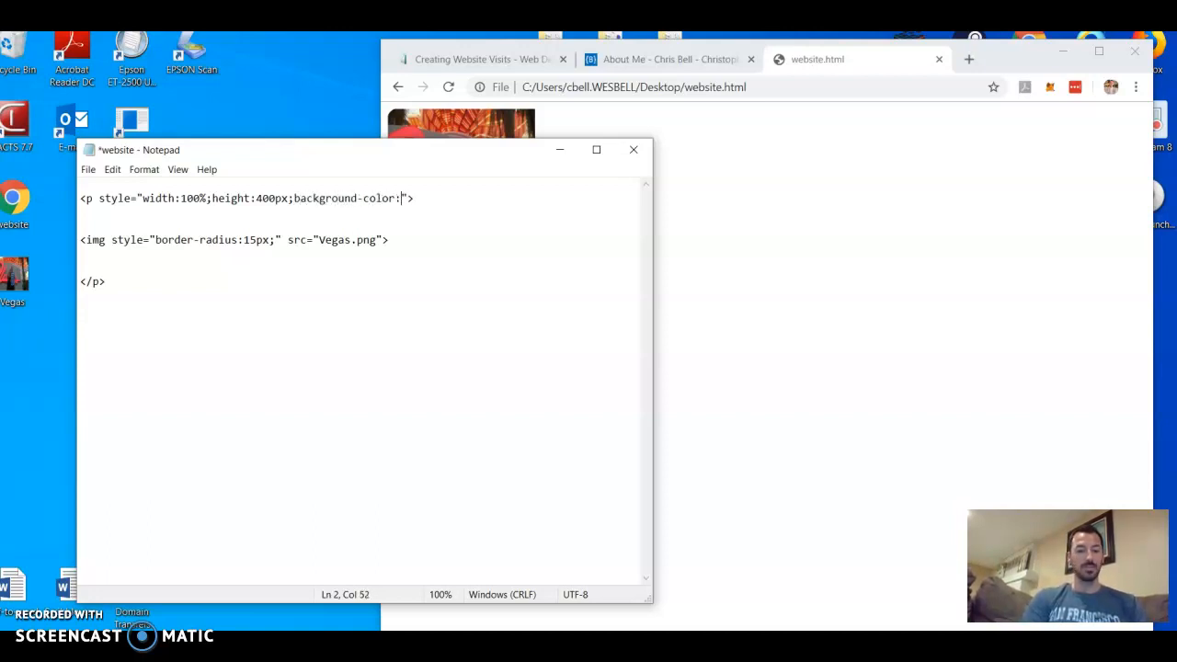
{"action": "type", "text": "orange;"}
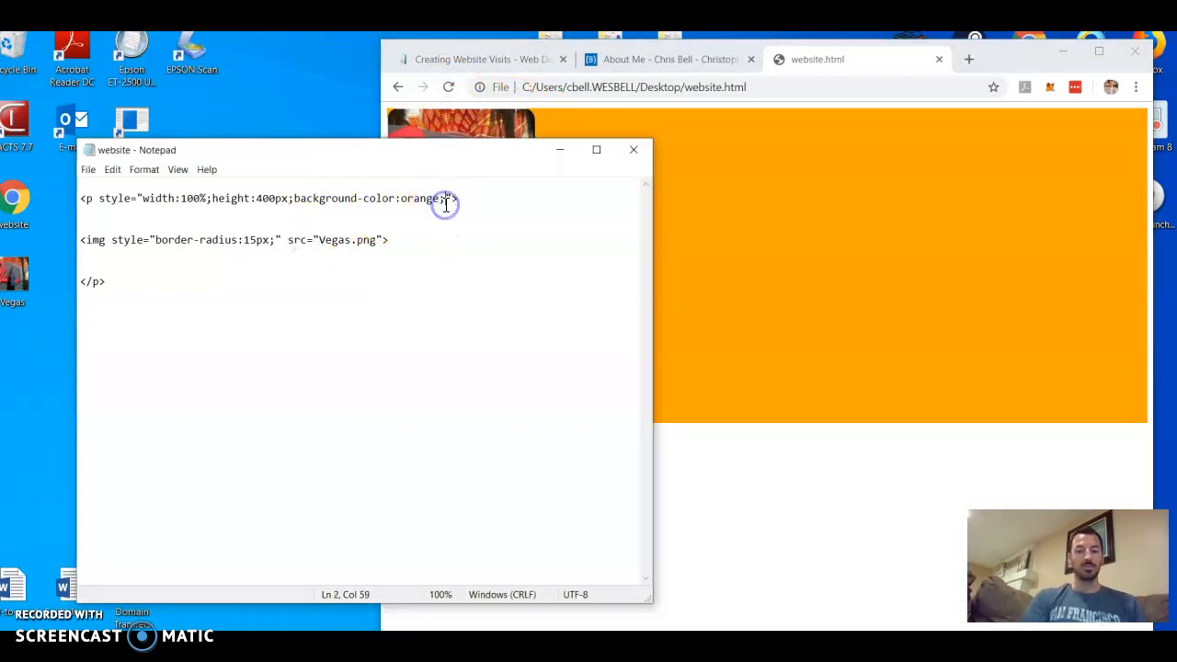
- Append padding-top:15px; to the paragraph style and switch to the browser
{"action": "type", "text": ";padding"}
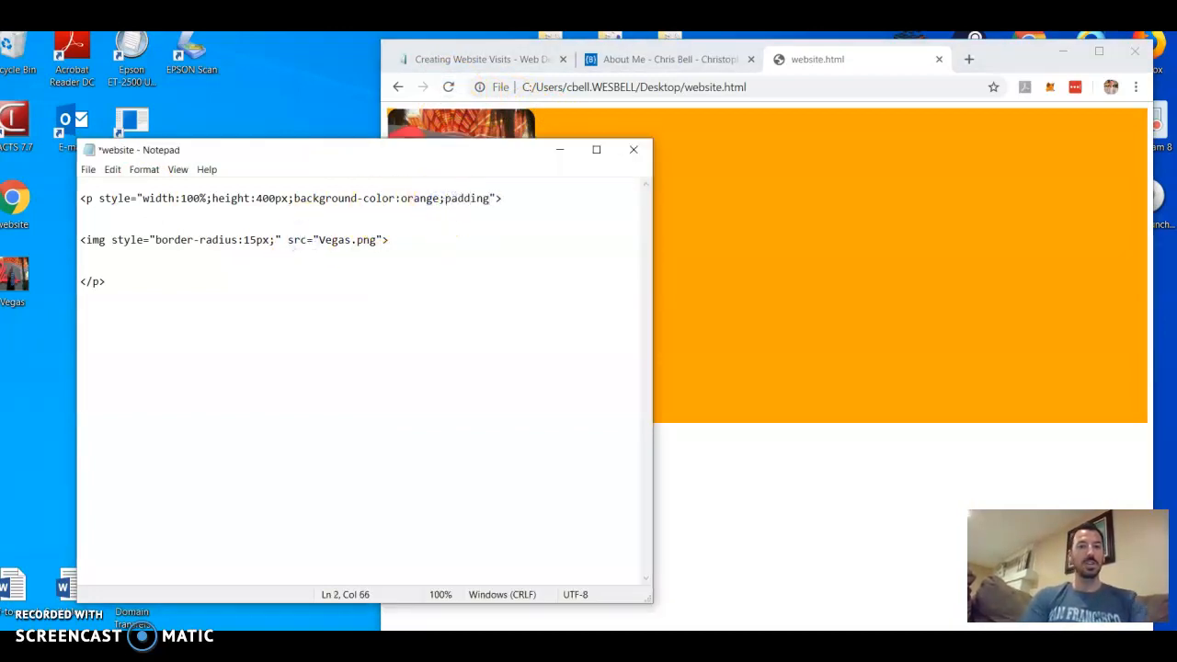
{"action": "mouse_move", "coordinate": [178, 197]}
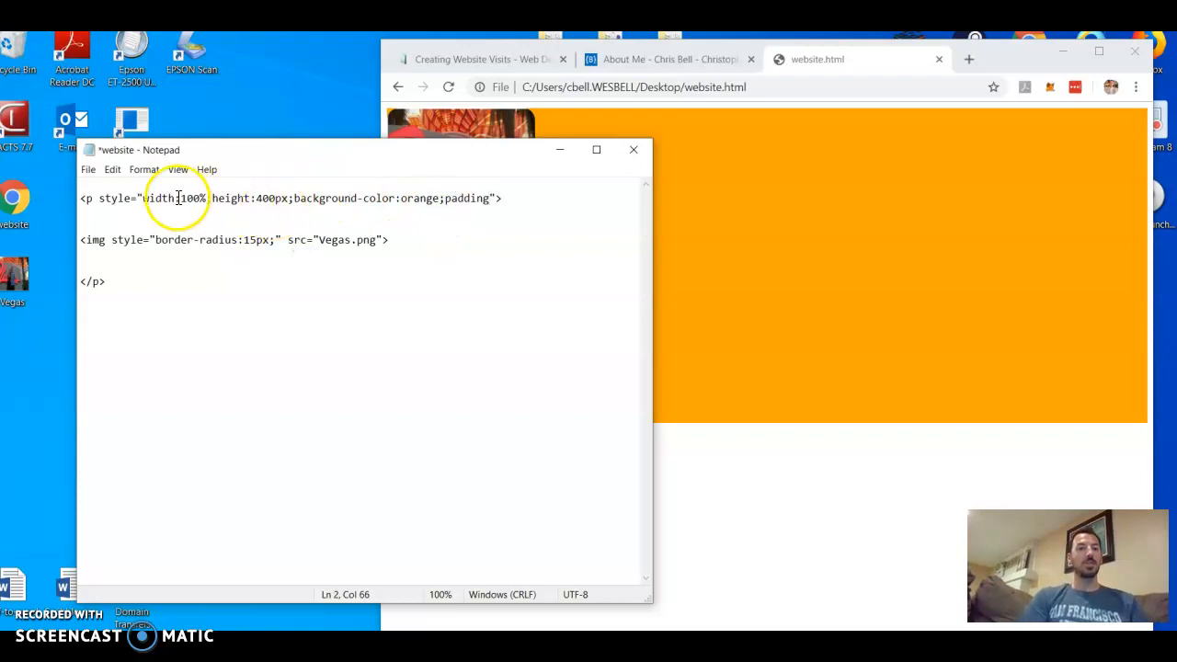
{"action": "type", "text": ":"}
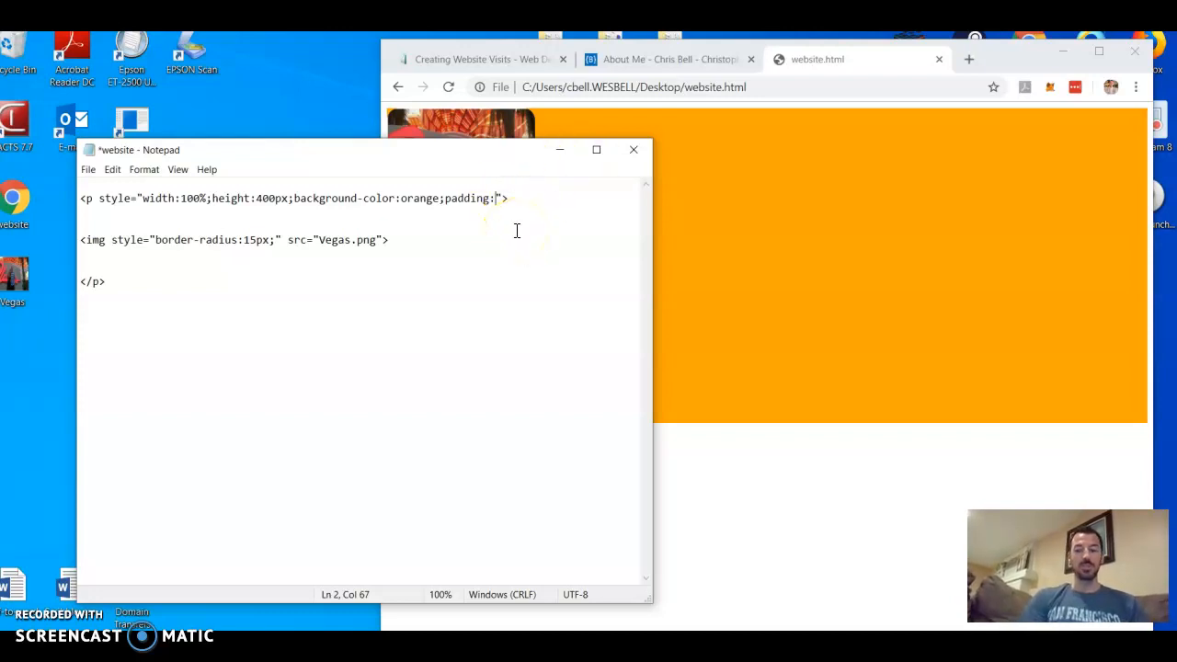
{"action": "type", "text": "-top"}
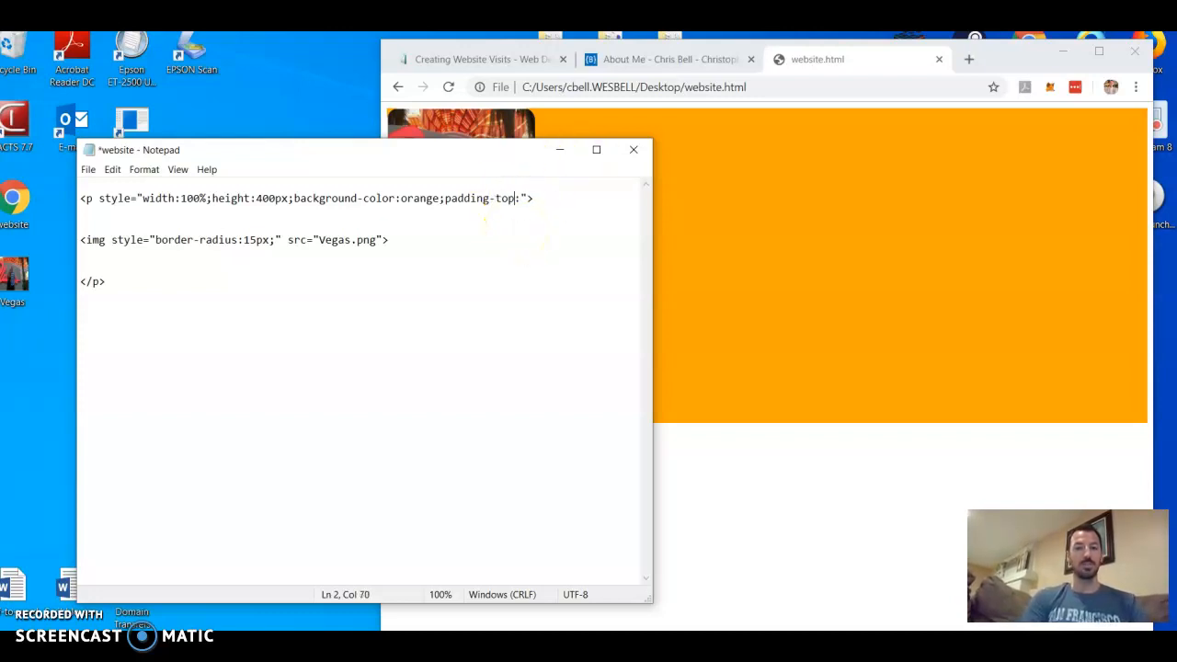
{"action": "type", "text": "1"}
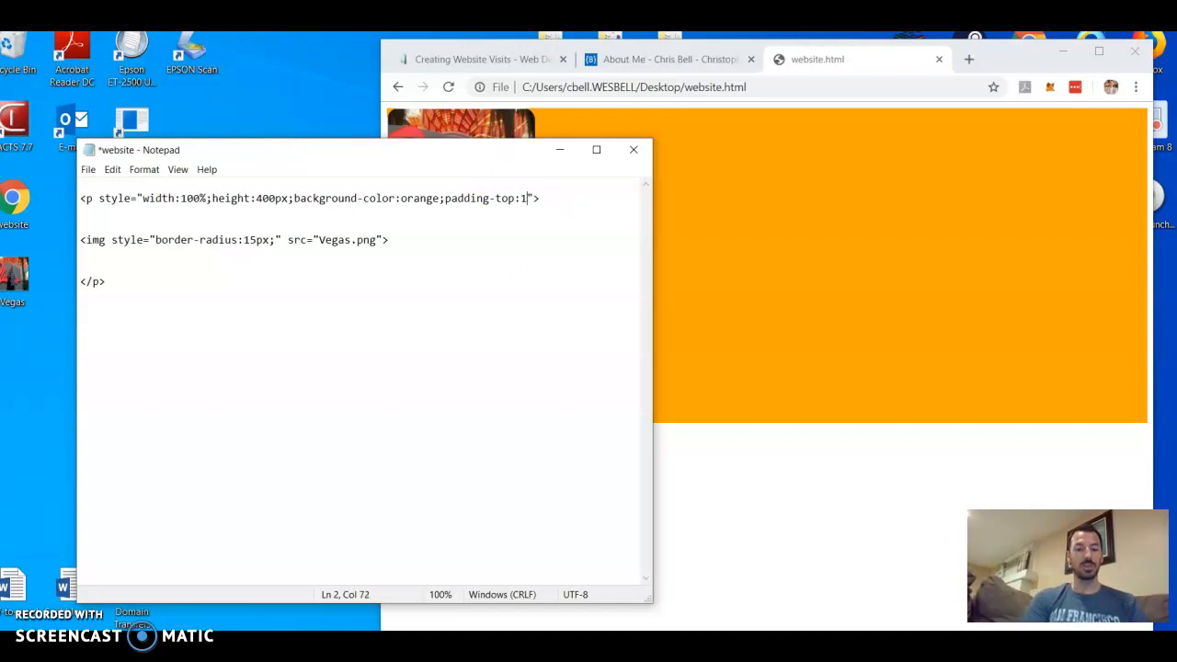
{"action": "type", "text": "5"}
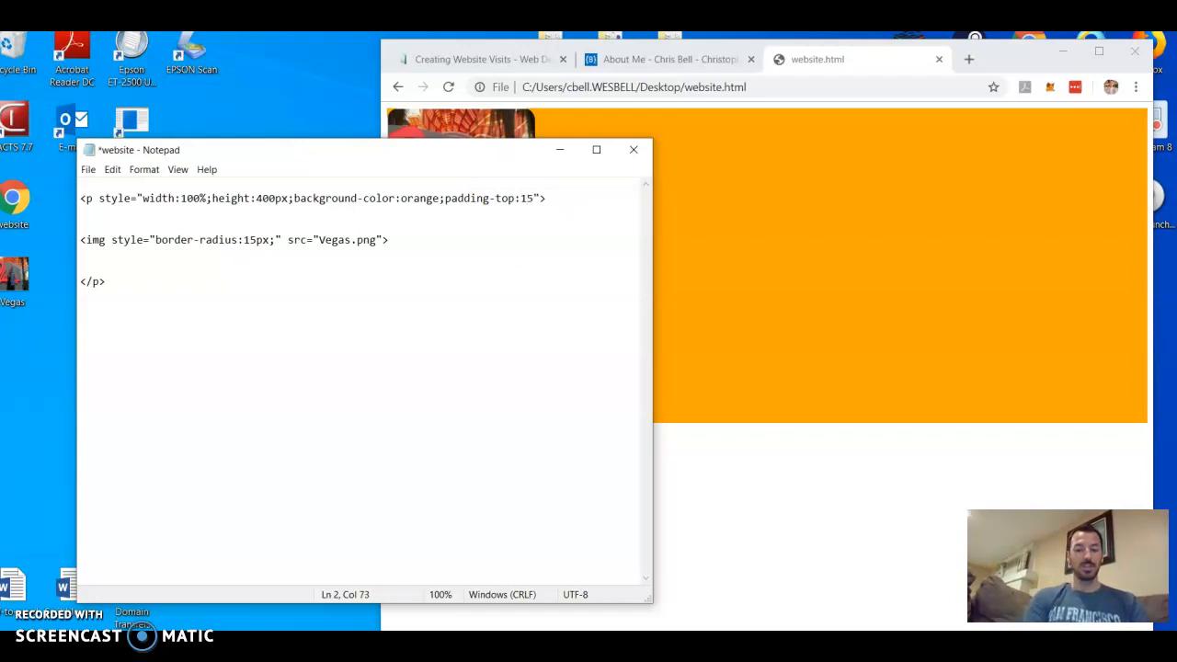
{"action": "type", "text": "px;"}
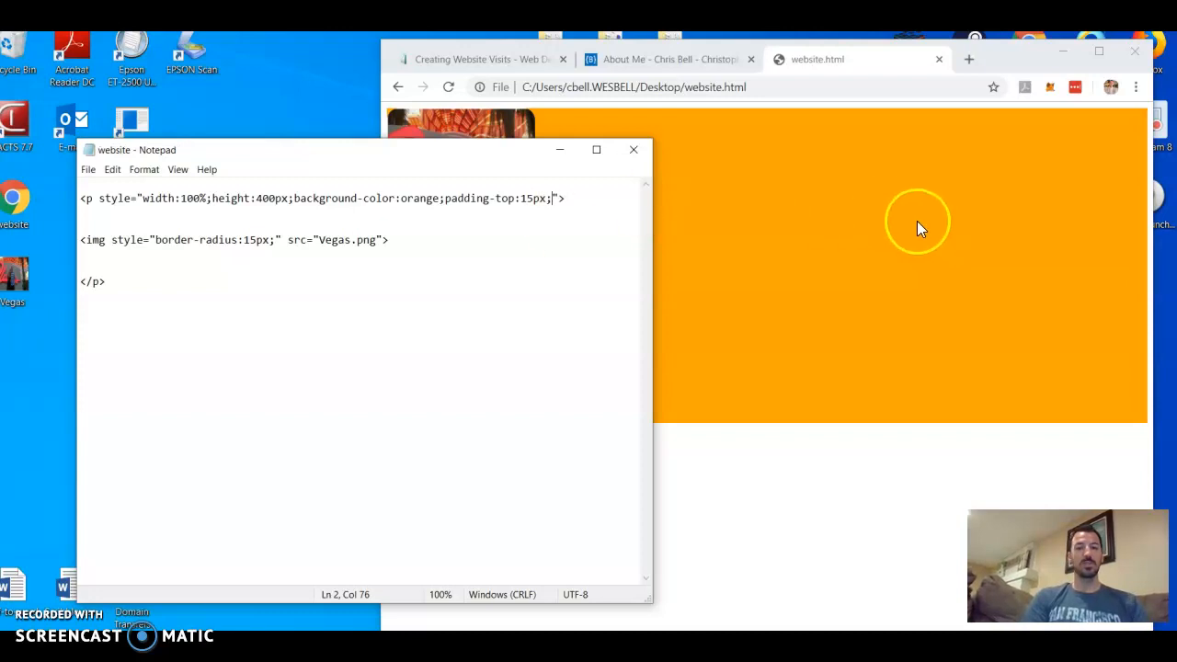
{"action": "left_click", "coordinate": [449, 86]}
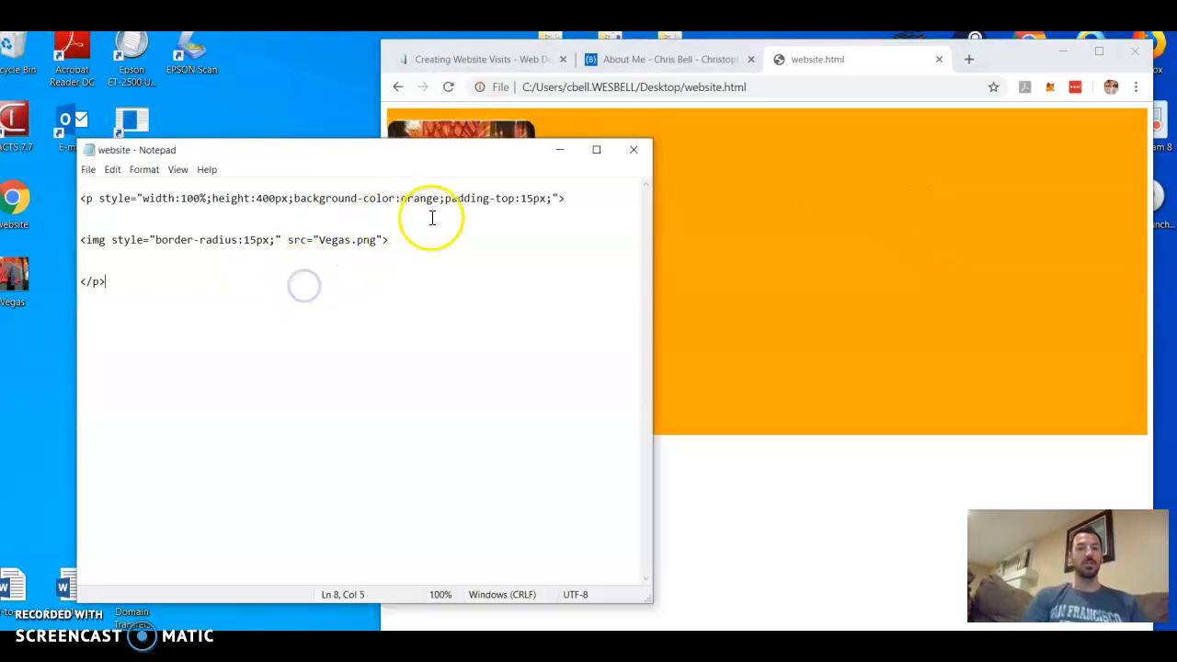
{"action": "mouse_move", "coordinate": [515, 197]}
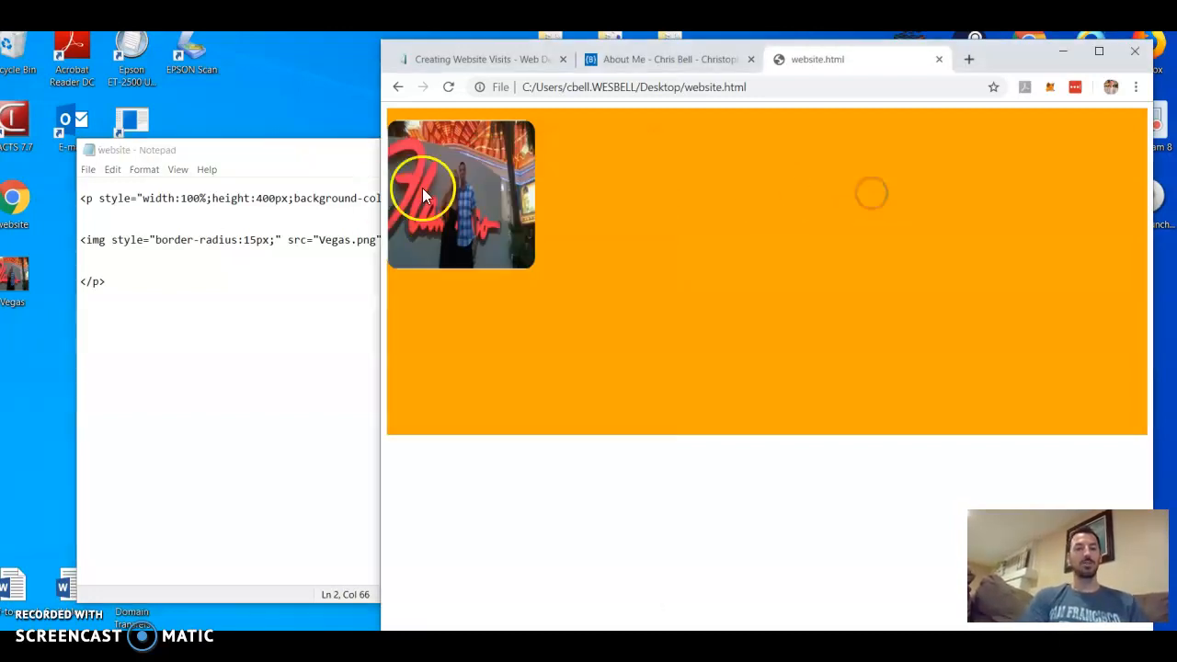
{"action": "left_click", "coordinate": [449, 86]}
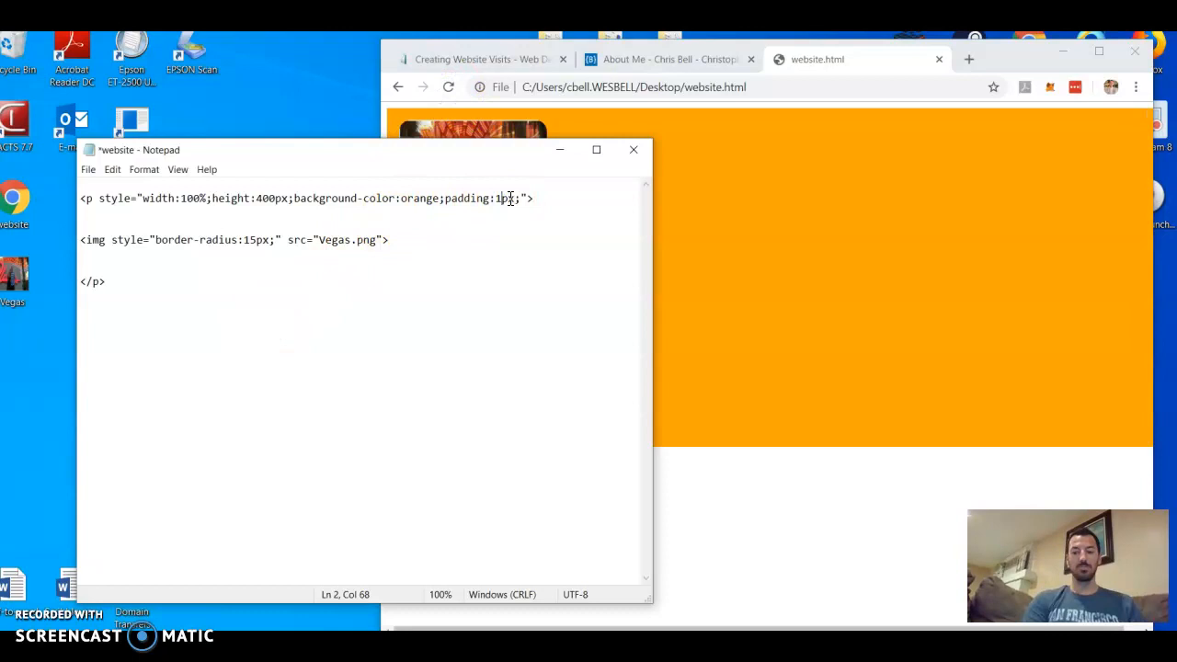
{"action": "type", "text": "00"}
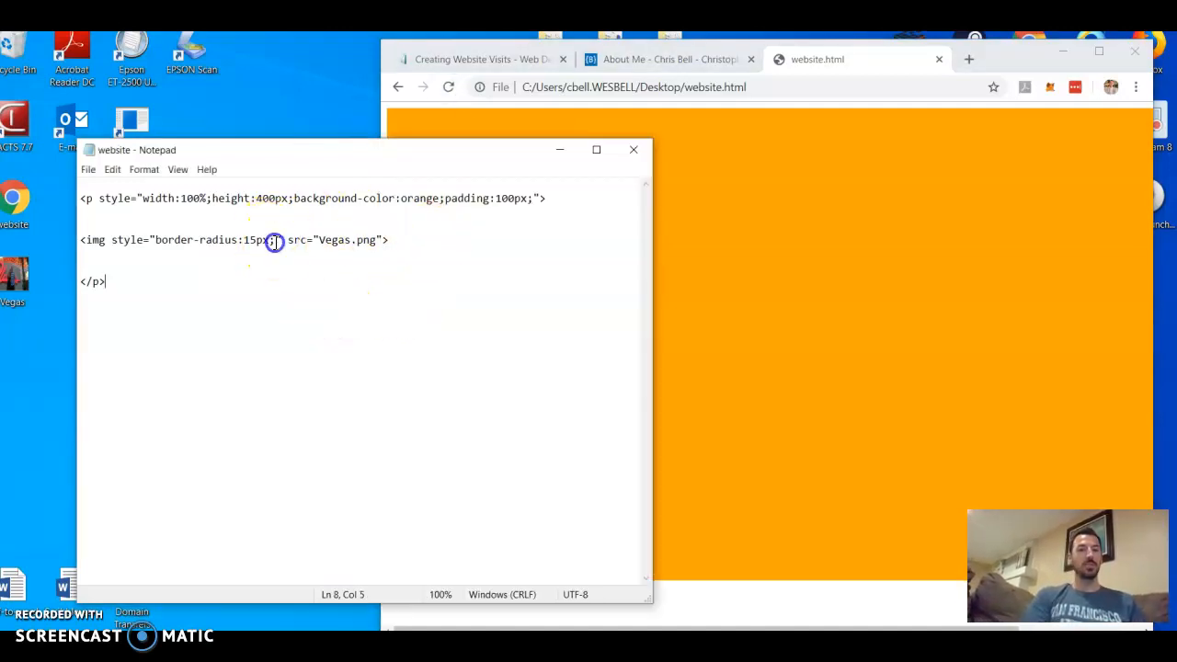
{"action": "left_click", "coordinate": [274, 240]}
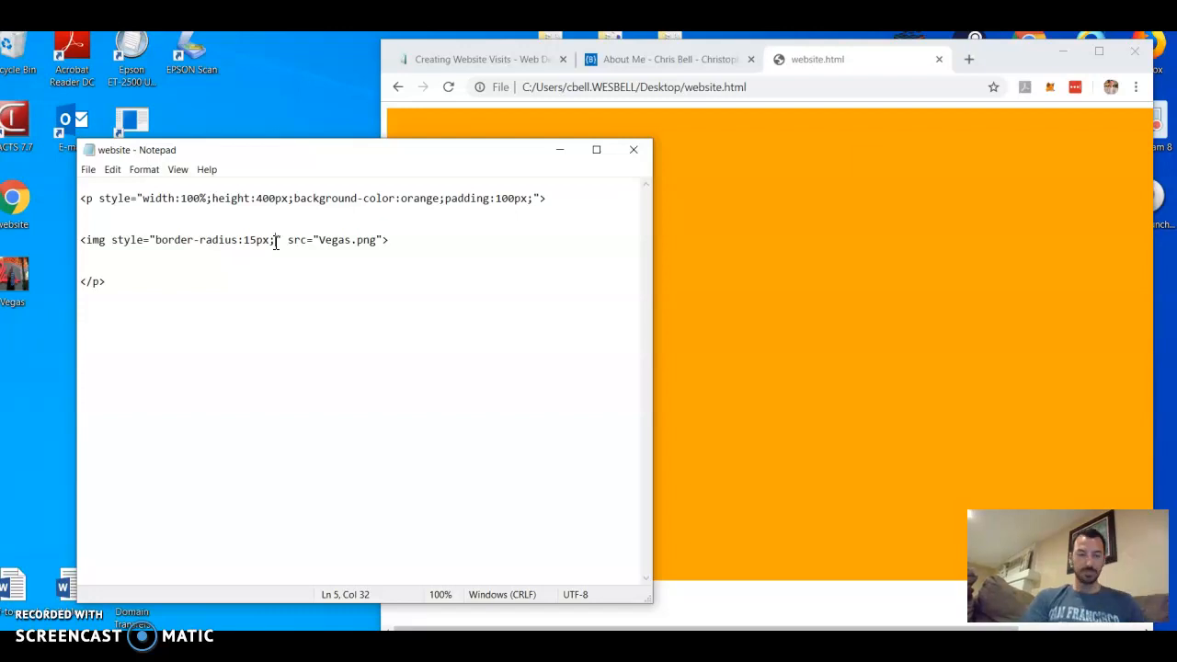
- Add border:2px solid red; to the Vegas image's style
{"action": "type", "text": "border"}
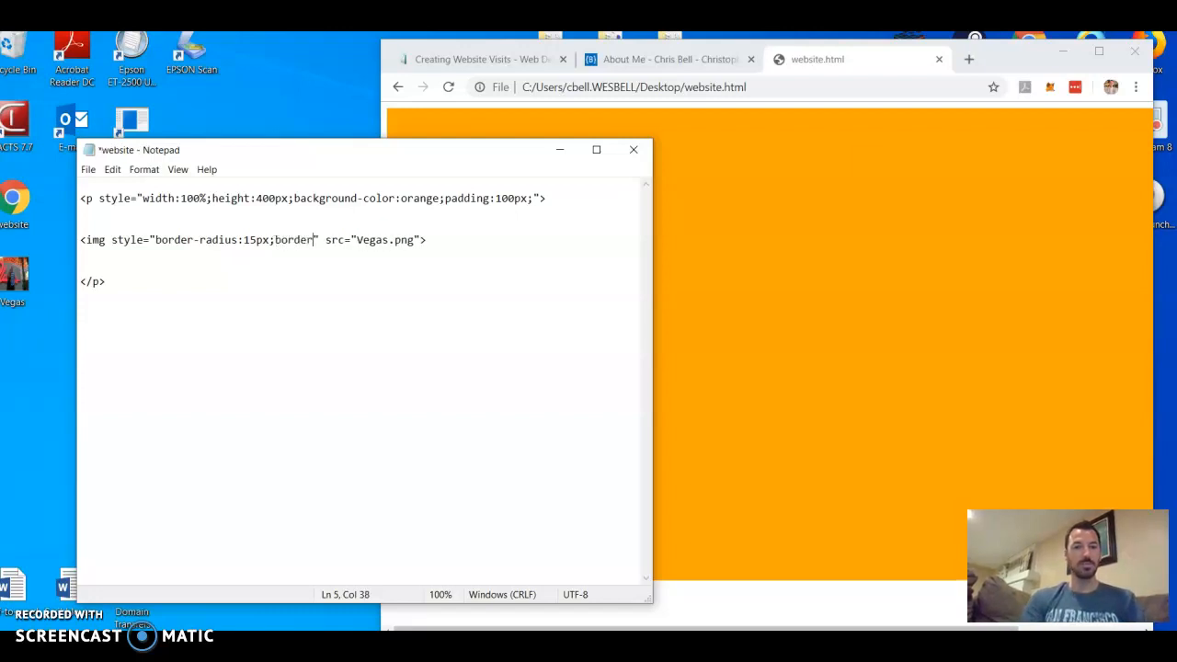
{"action": "type", "text": ":"}
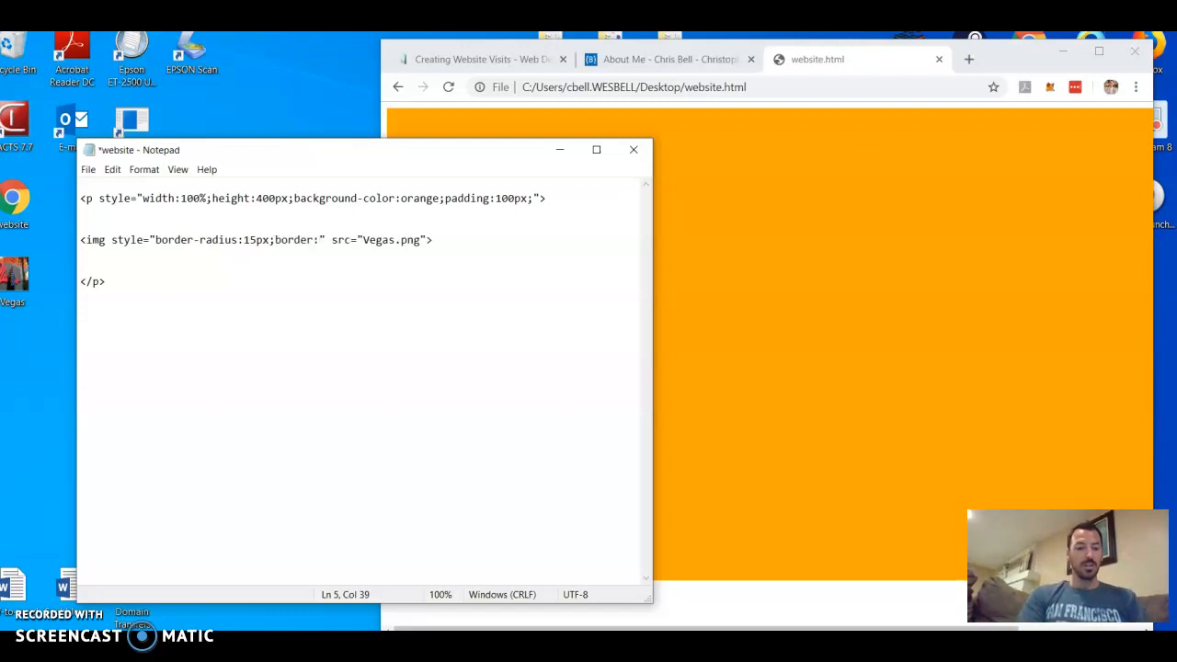
{"action": "type", "text": "2px s"}
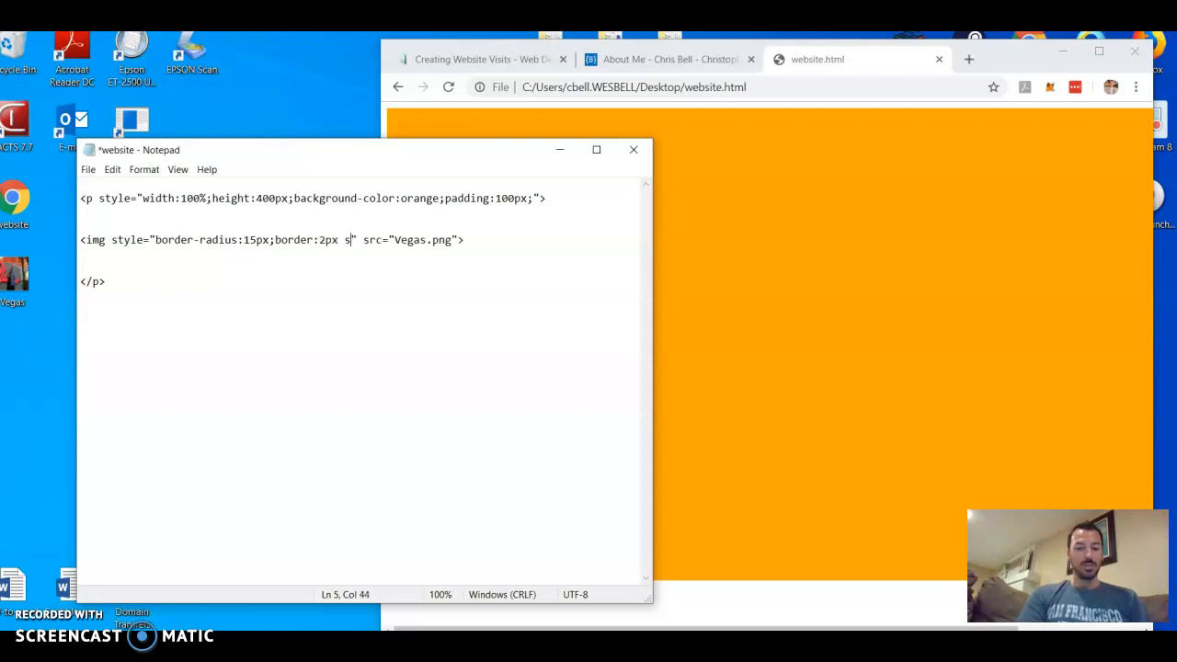
{"action": "type", "text": "olid red"}
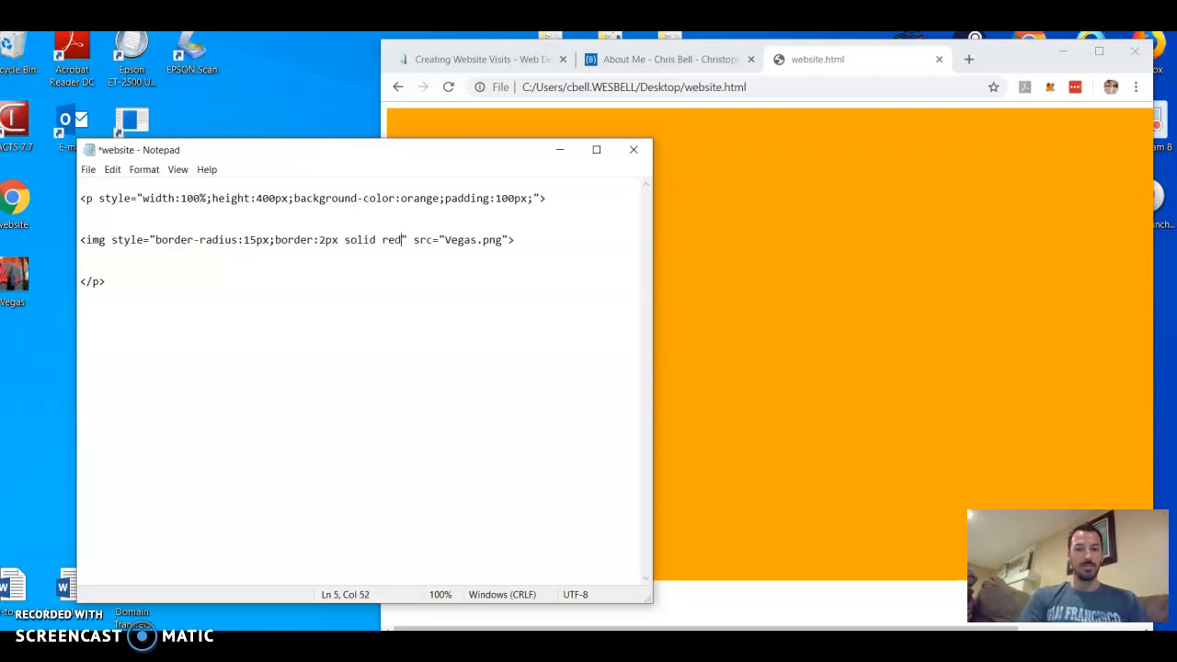
{"action": "type", "text": ";"}
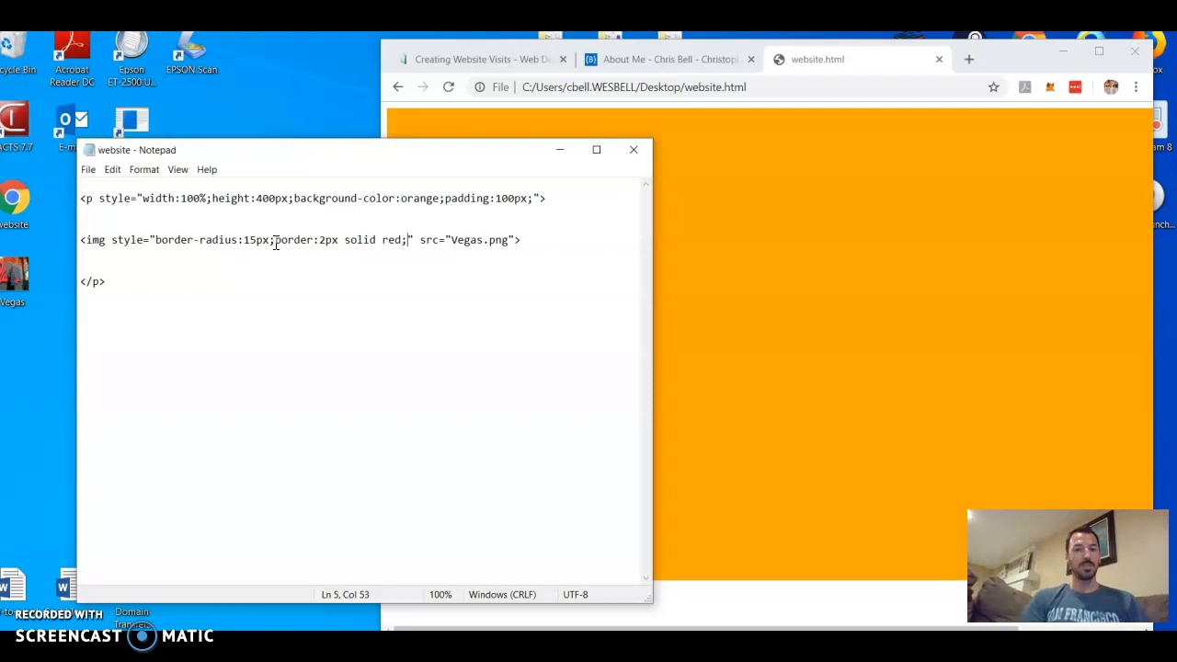
- Make the border 20px white, then reload the page in Chrome
{"action": "left_click", "coordinate": [448, 86]}
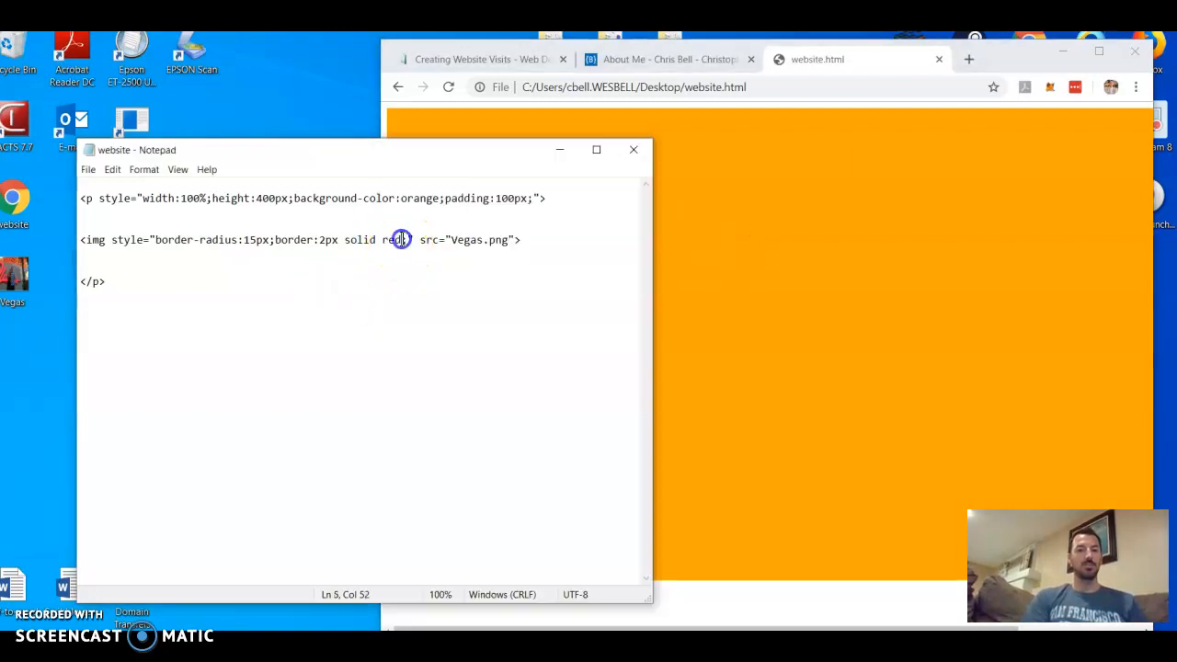
{"action": "type", "text": "white;"}
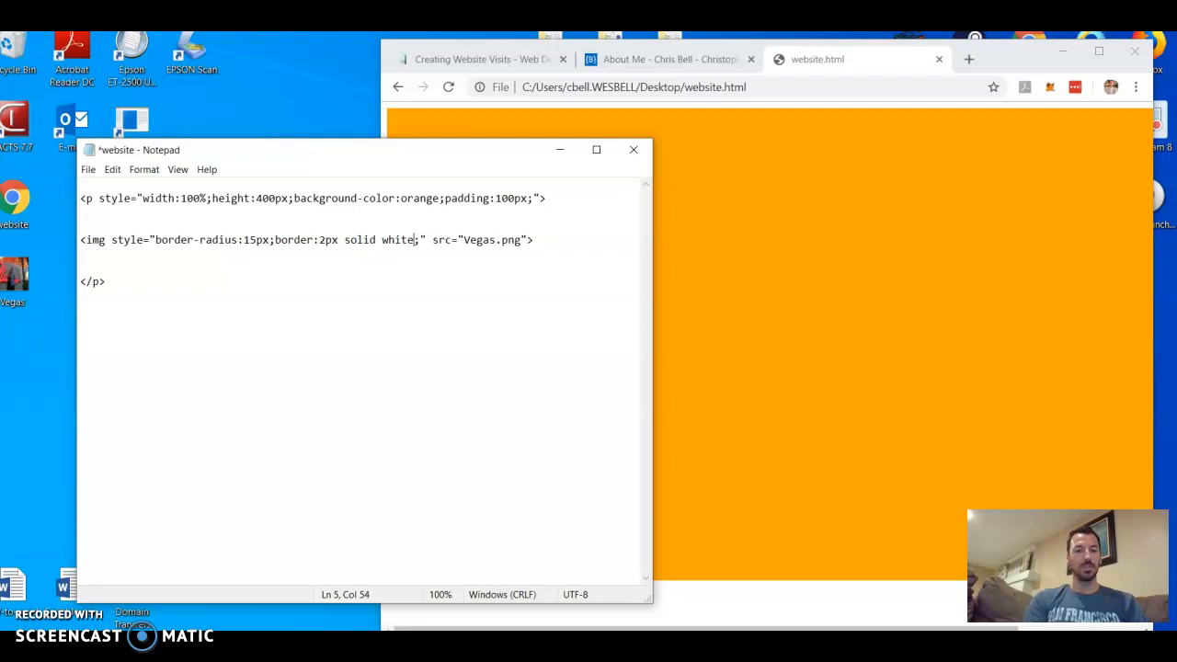
{"action": "left_click", "coordinate": [448, 87]}
{"action": "type", "text": "0"}
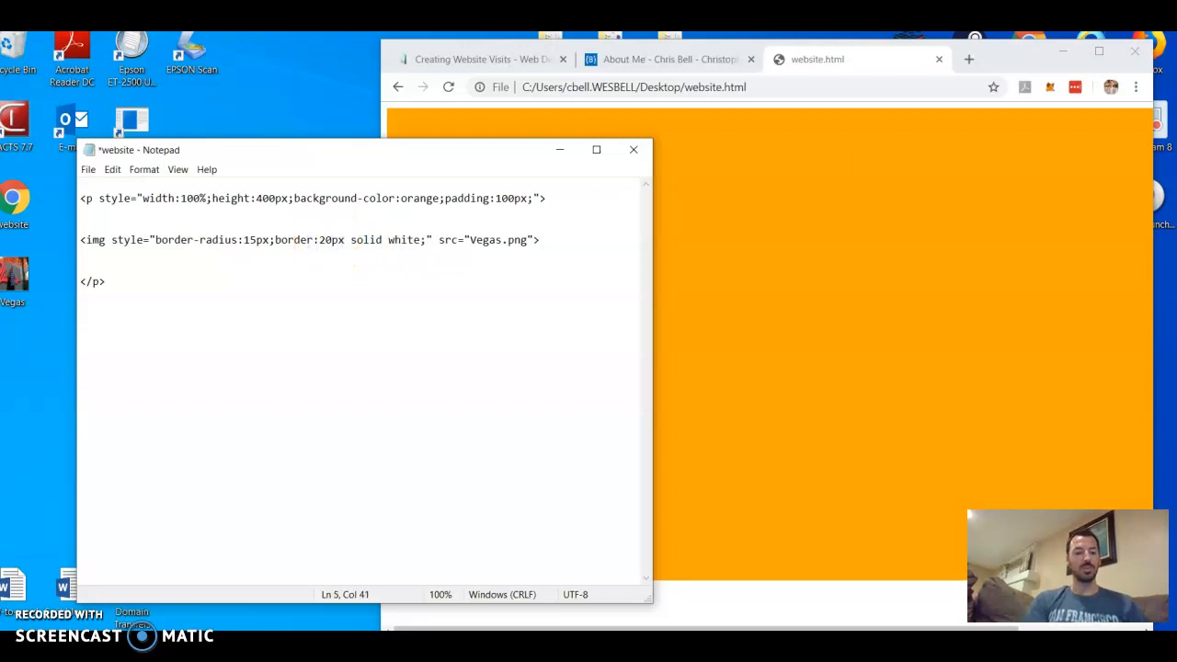
{"action": "left_click", "coordinate": [448, 86]}
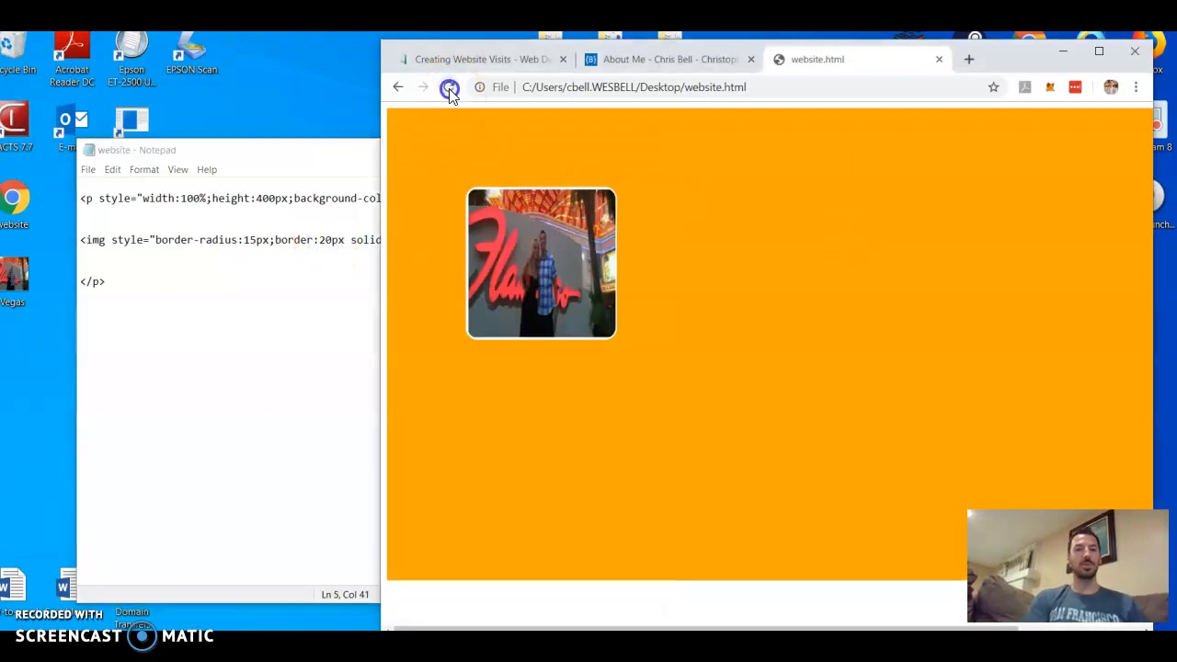
{"action": "left_click", "coordinate": [448, 86]}
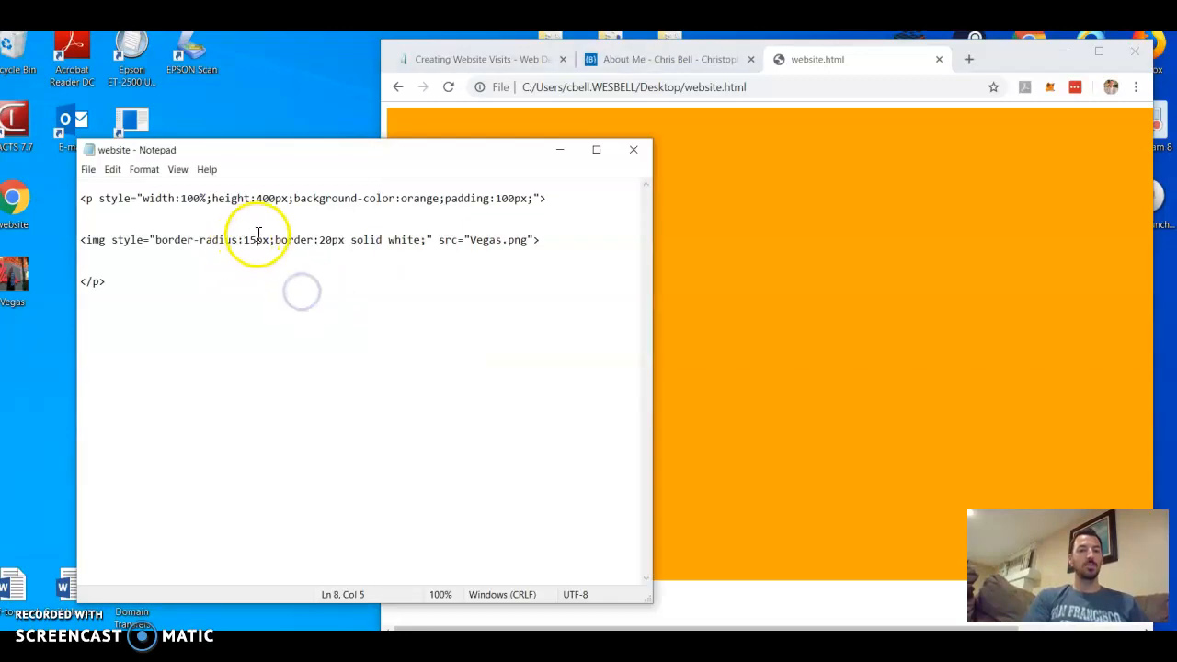
- Raise the Vegas image's border-radius from 15px to 1500px
{"action": "left_click", "coordinate": [259, 240]}
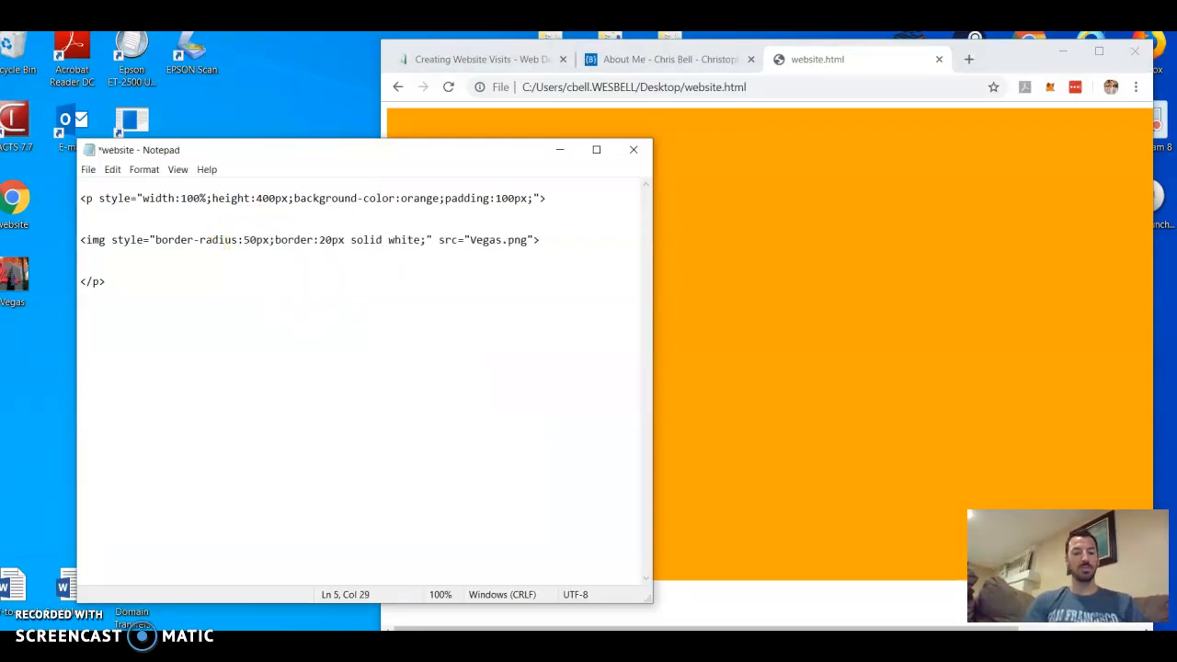
{"action": "left_click", "coordinate": [448, 87]}
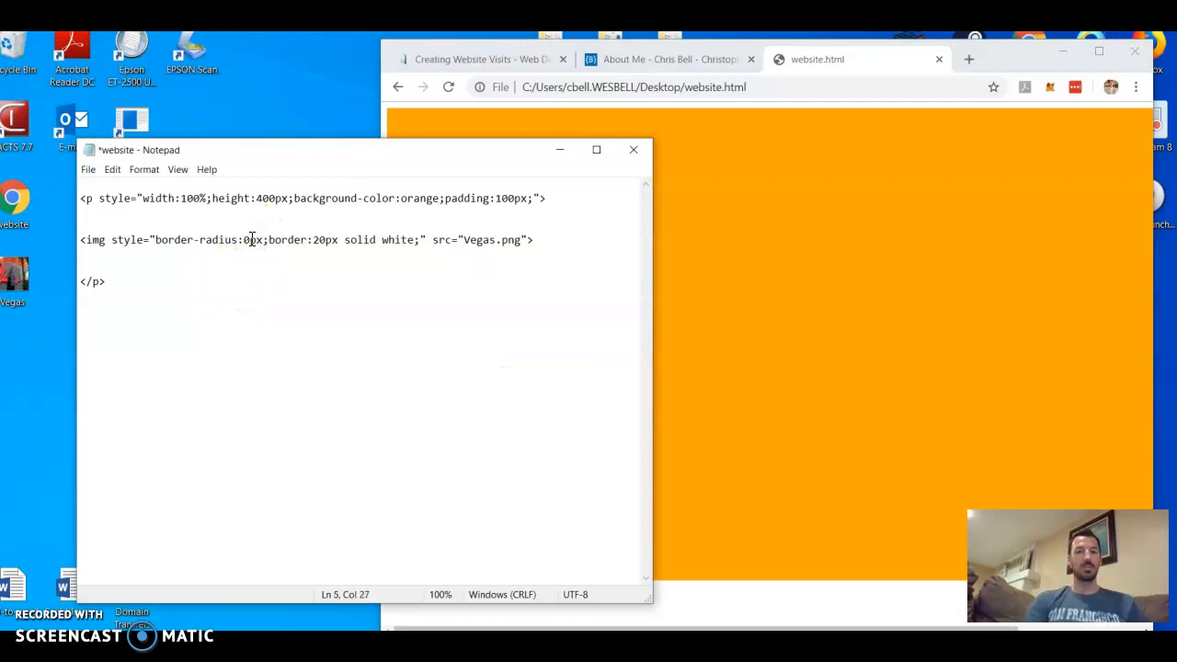
{"action": "type", "text": "150"}
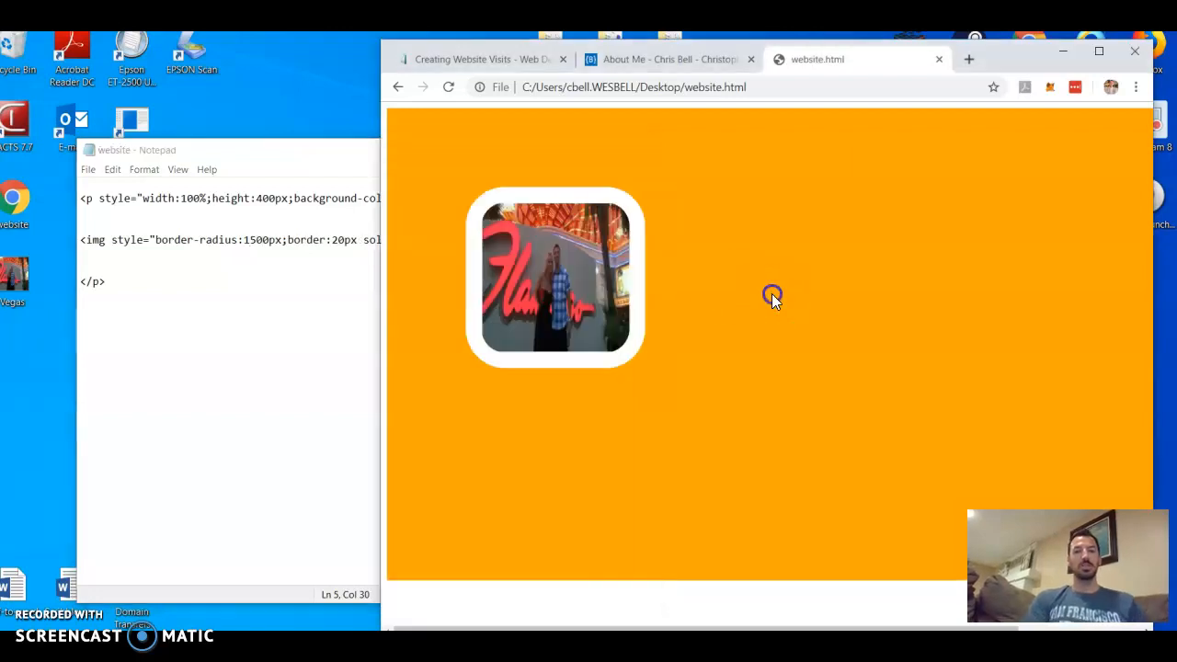
- Reload Chrome to display the Vegas photo as a white-framed circle
{"action": "left_click", "coordinate": [447, 87]}
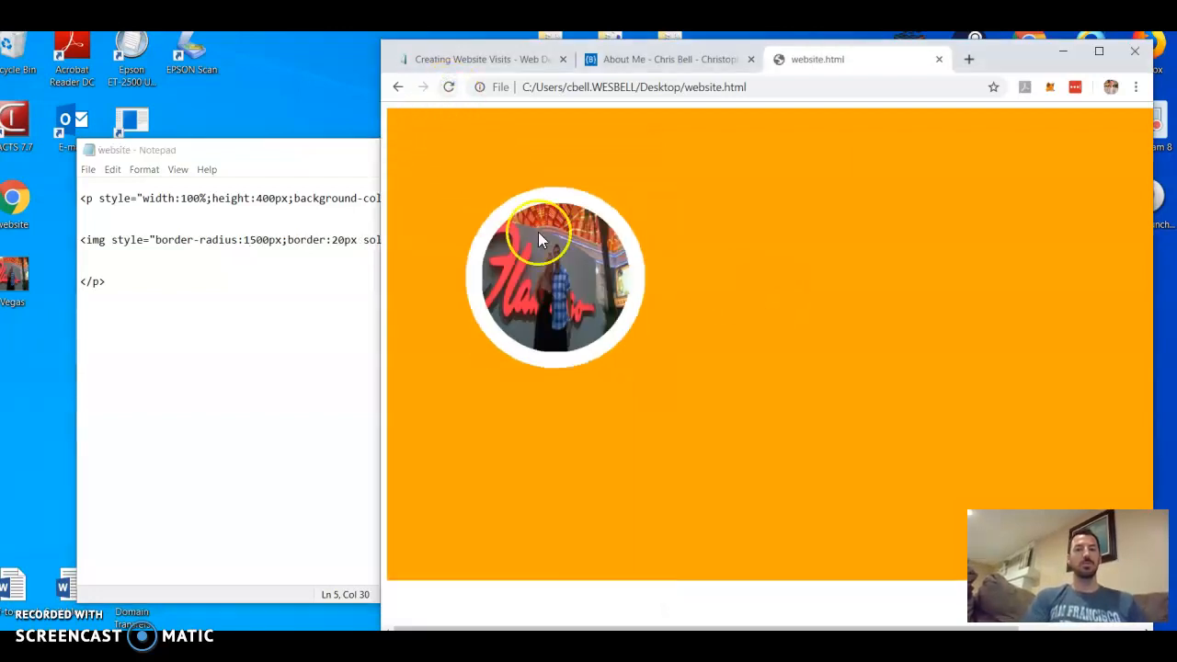
{"action": "mouse_move", "coordinate": [497, 211]}
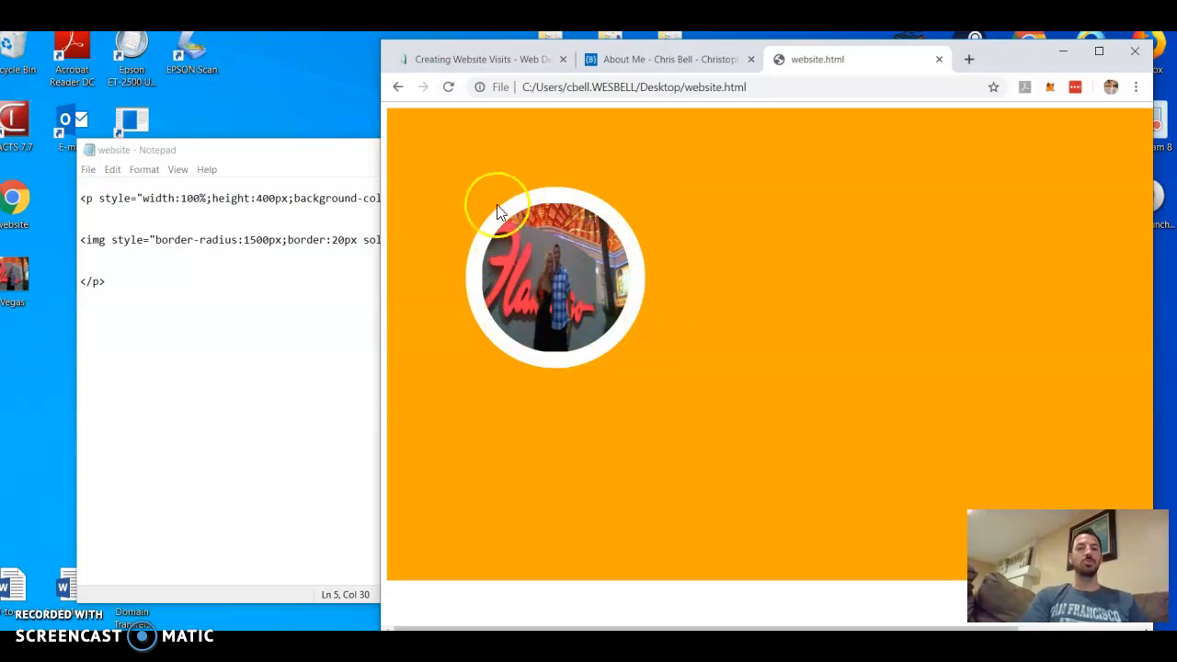
{"action": "mouse_move", "coordinate": [513, 253]}
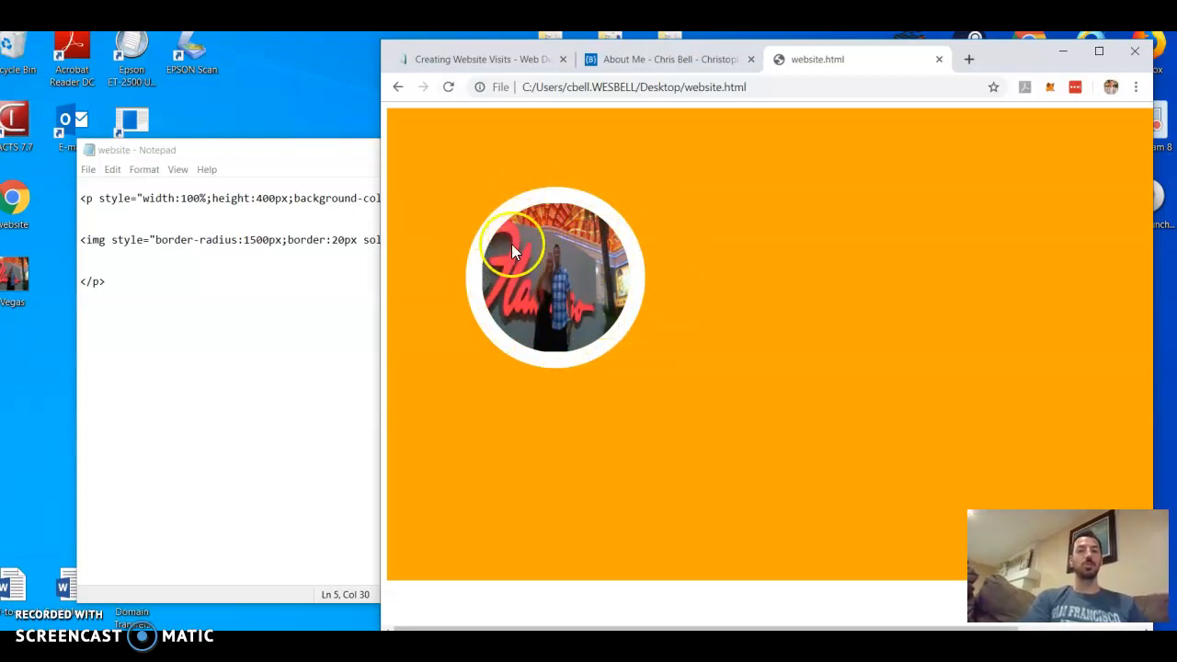
{"action": "mouse_move", "coordinate": [528, 262]}
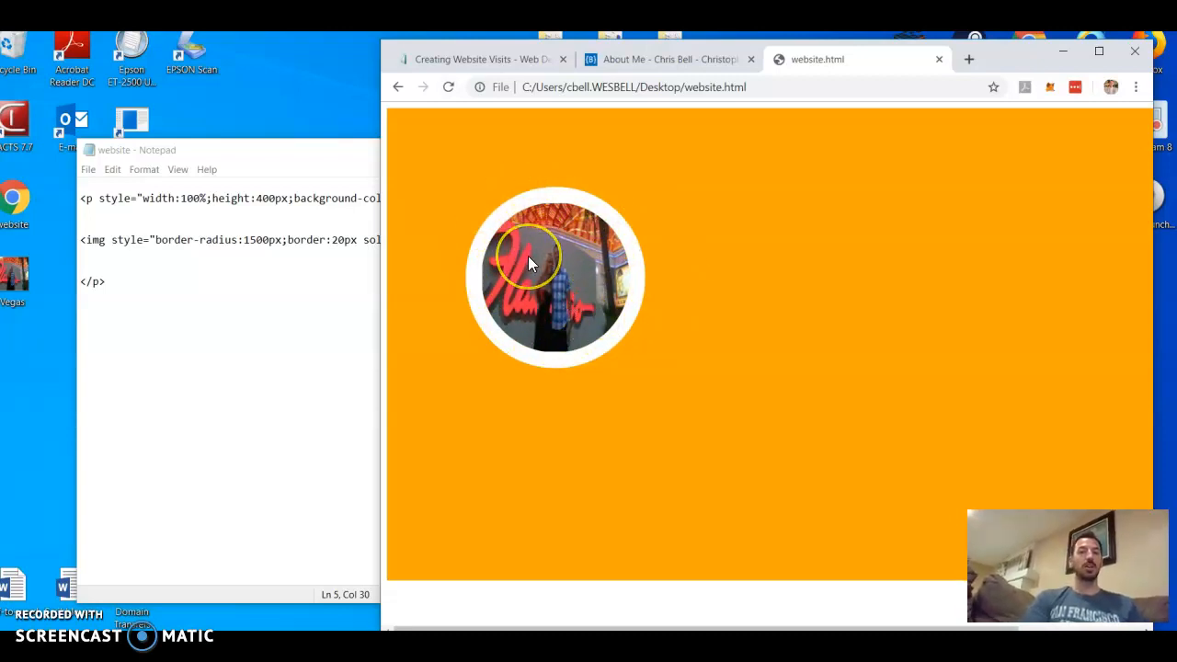
{"action": "mouse_move", "coordinate": [478, 221]}
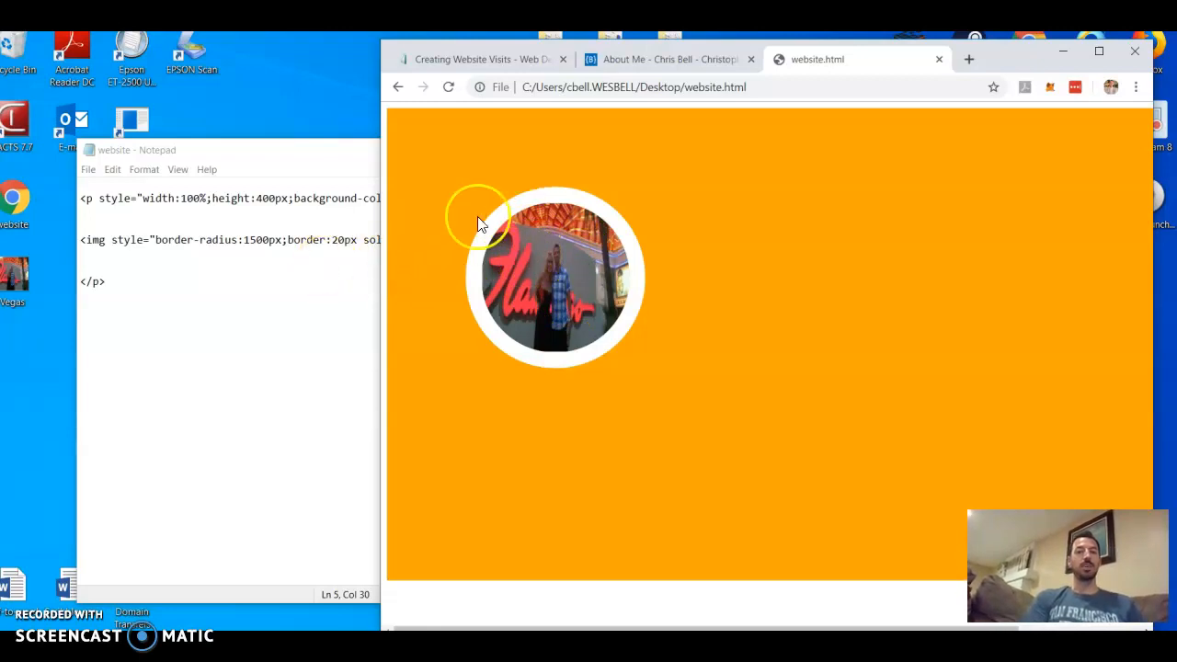
{"action": "mouse_move", "coordinate": [692, 331]}
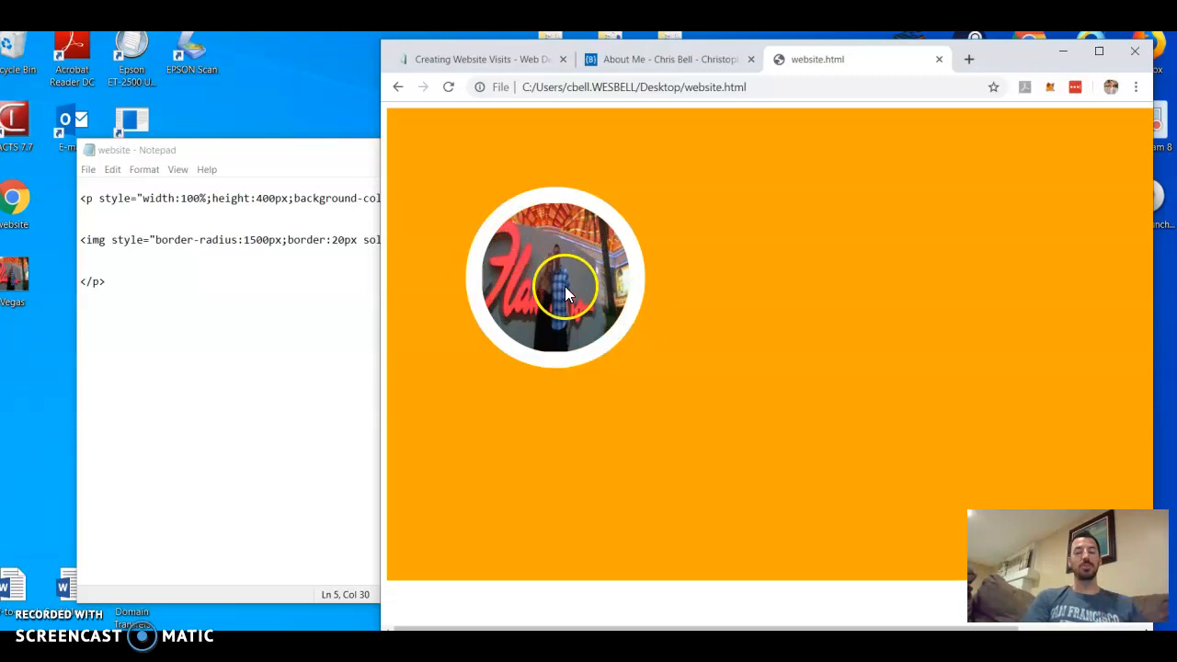
{"action": "mouse_move", "coordinate": [528, 317]}
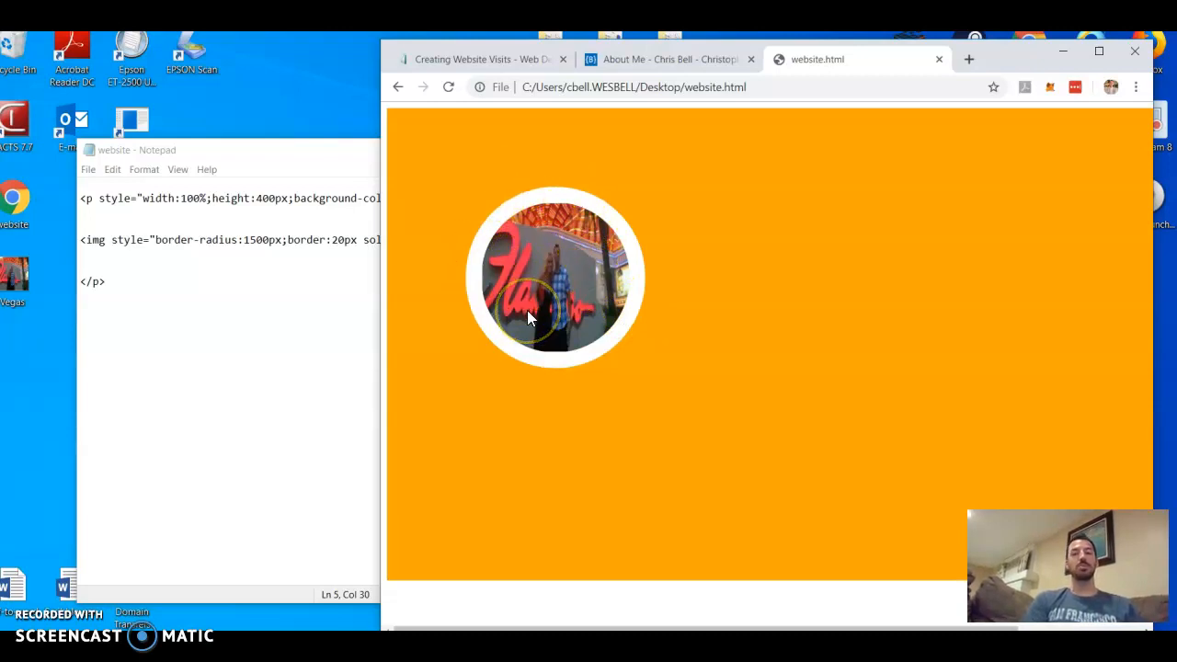
{"action": "mouse_move", "coordinate": [643, 239]}
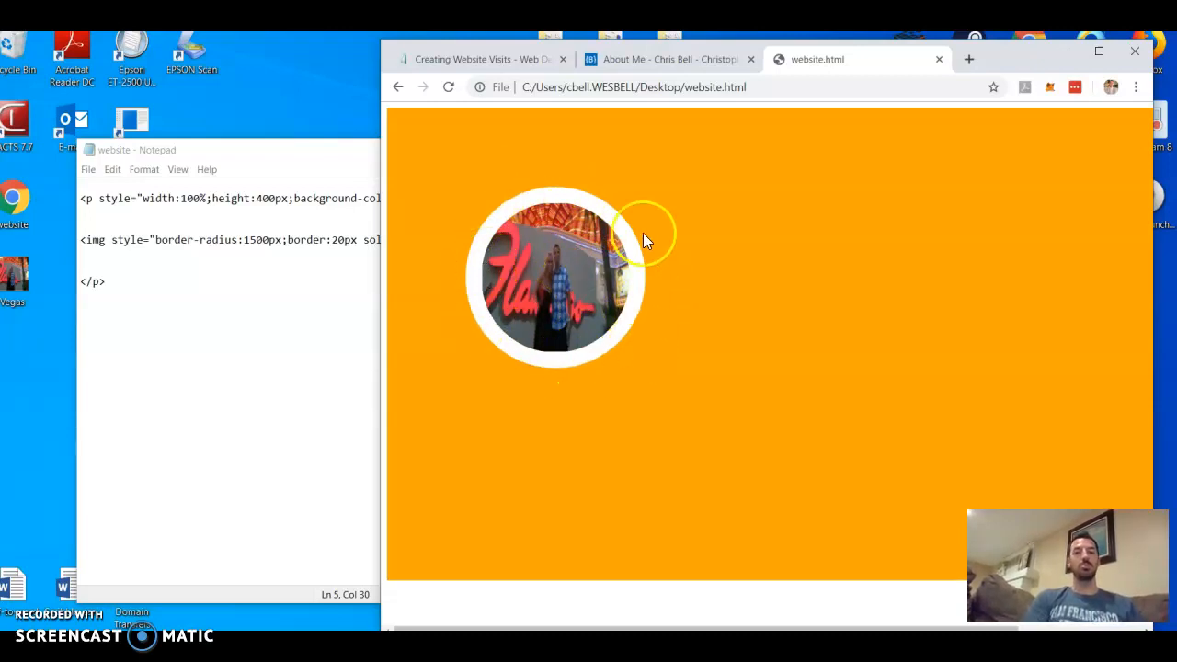